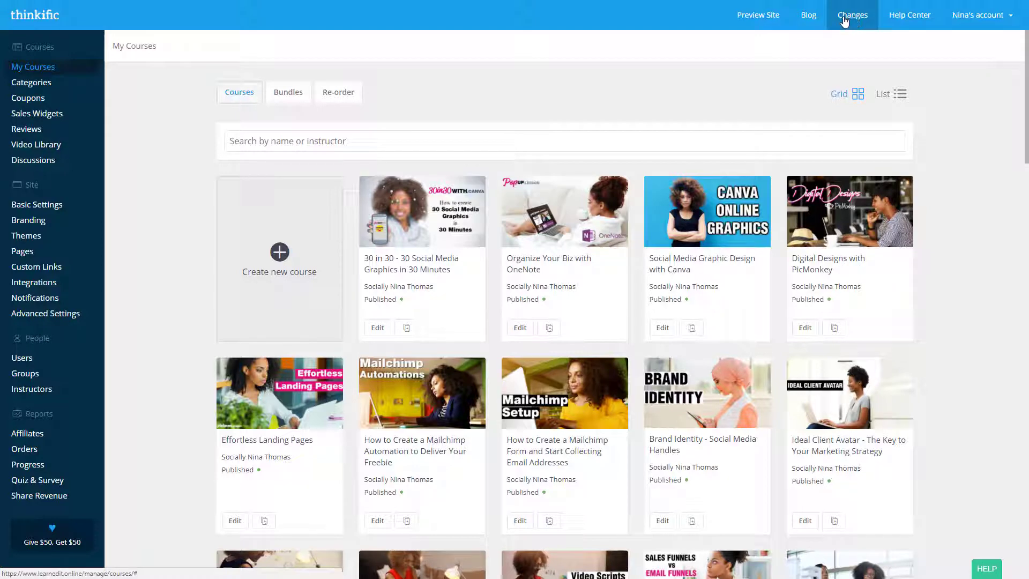
{"action": "mouse_move", "coordinate": [842, 18]}
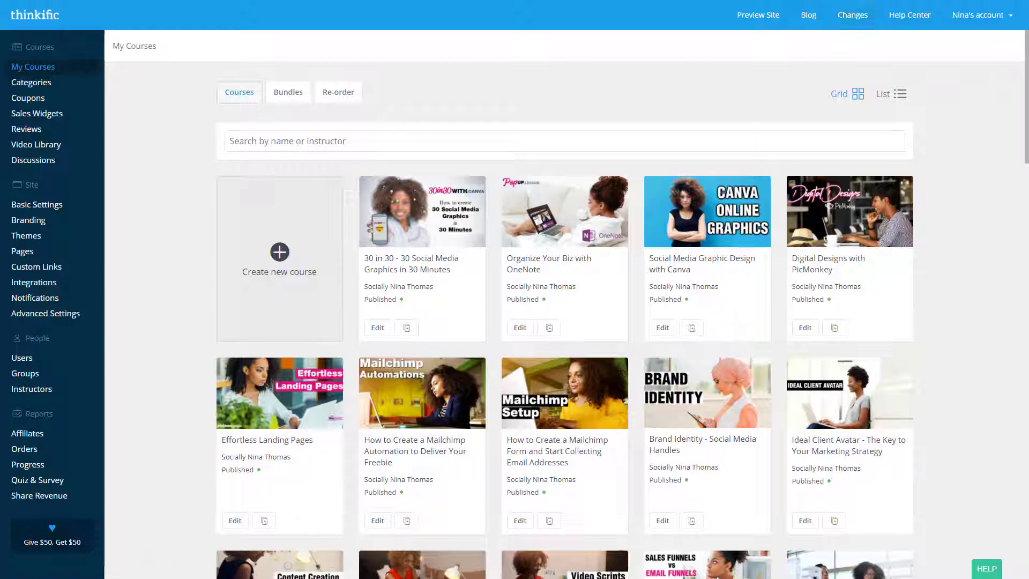
{"action": "mouse_move", "coordinate": [351, 283]}
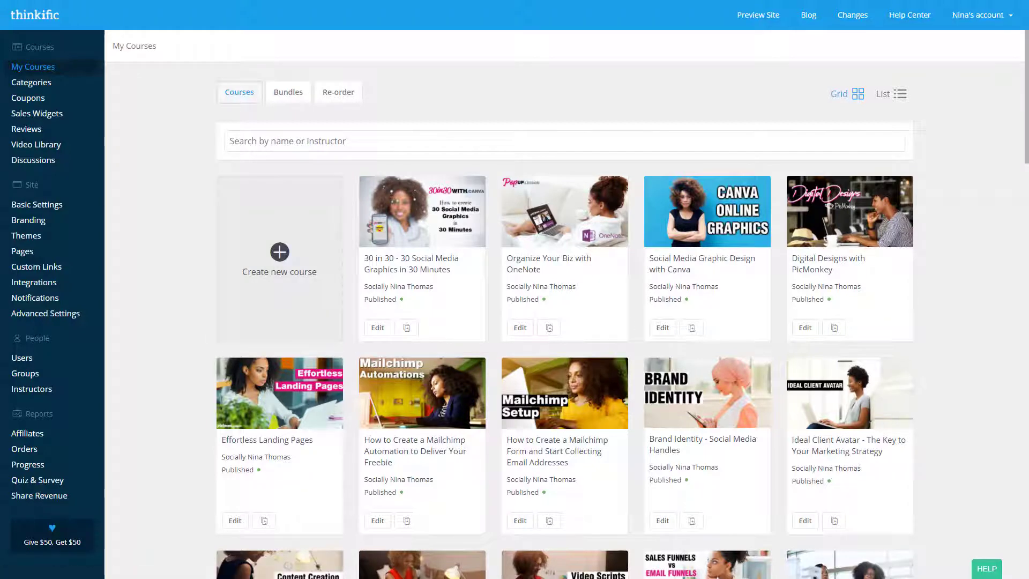
- Launch Preview Site from the My Courses page to view the public school website
{"action": "left_click", "coordinate": [758, 14]}
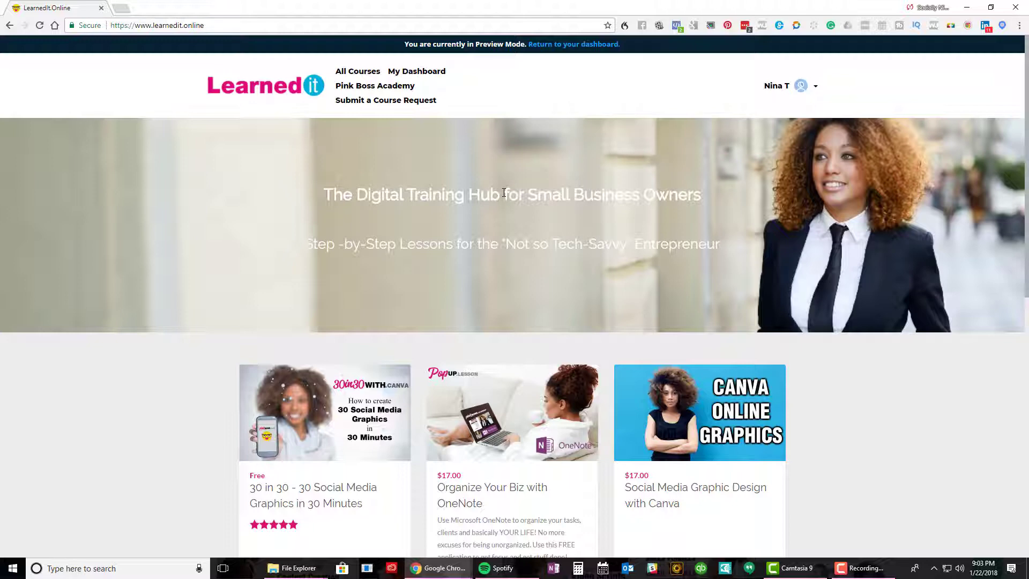
{"action": "mouse_move", "coordinate": [525, 180]}
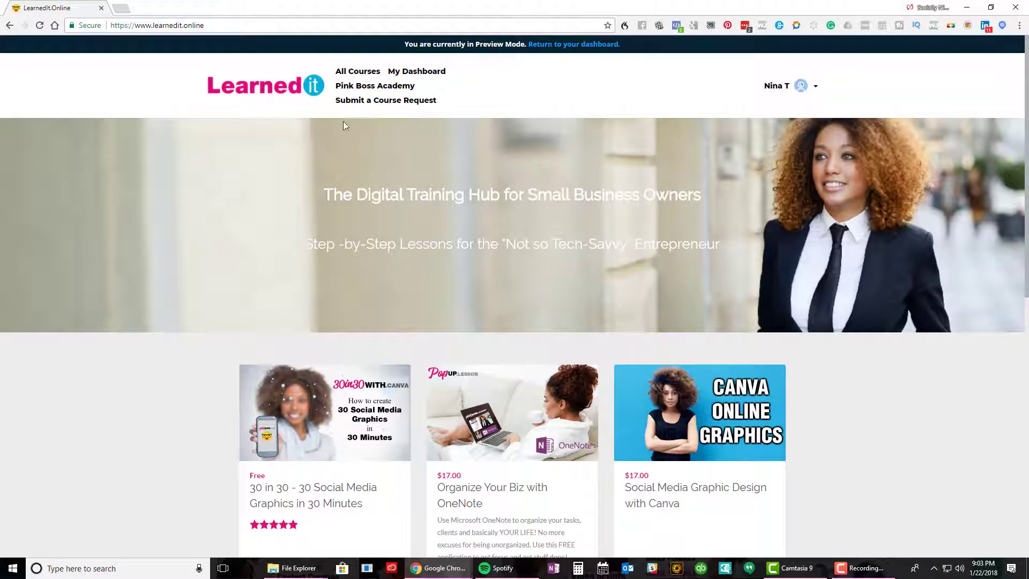
{"action": "mouse_move", "coordinate": [181, 154]}
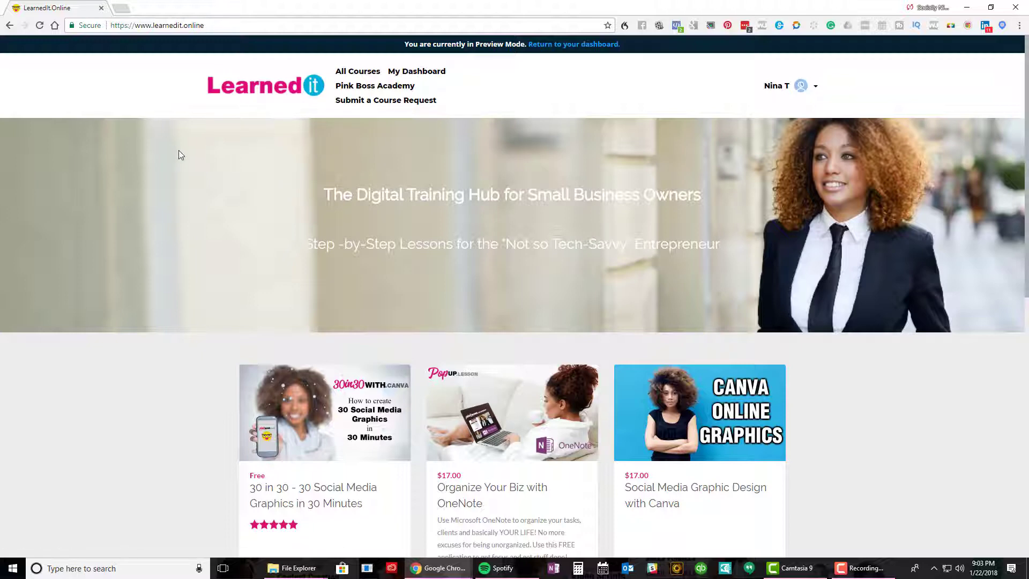
{"action": "mouse_move", "coordinate": [151, 244]}
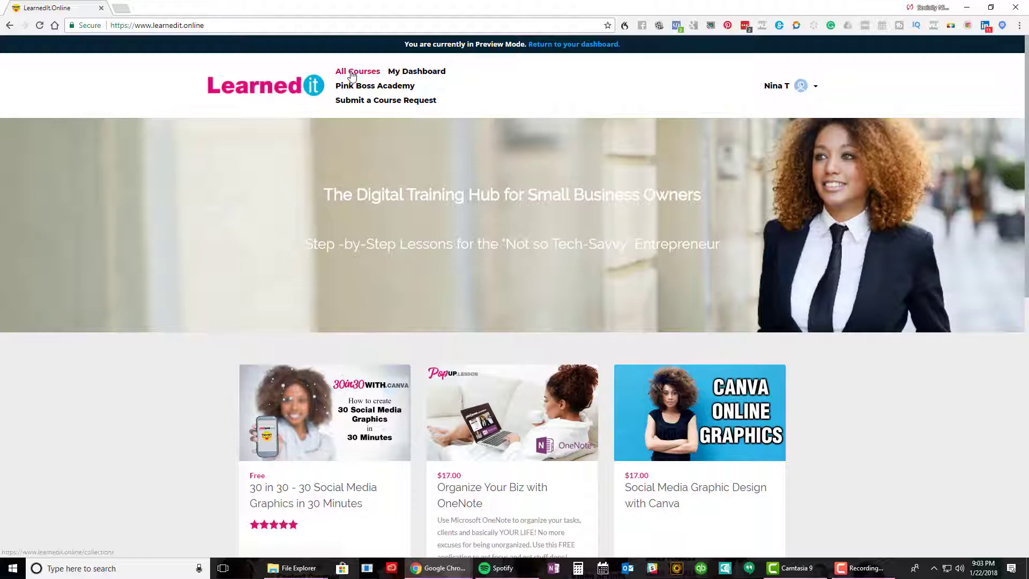
{"action": "mouse_move", "coordinate": [375, 85]}
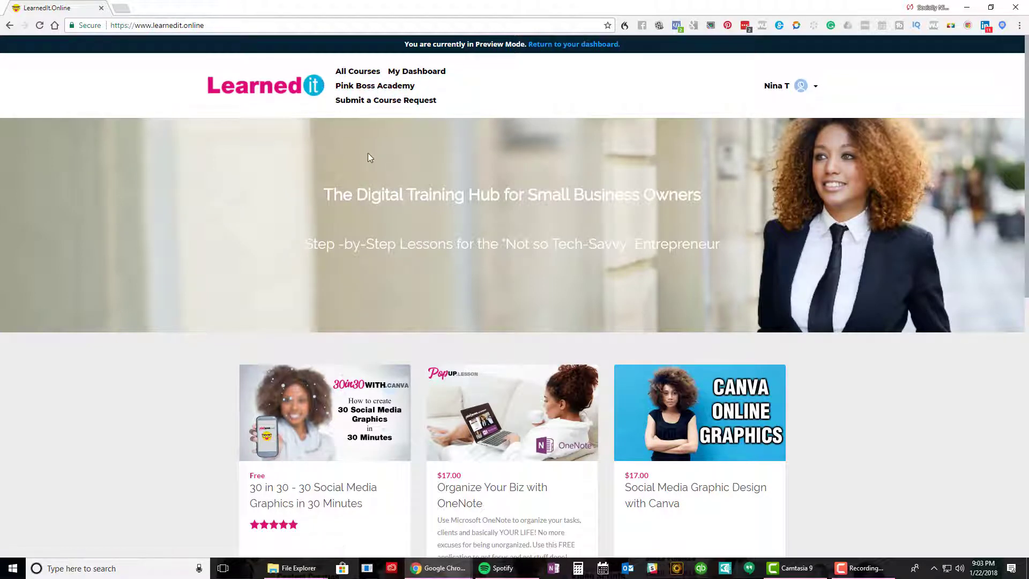
- Scroll the homepage course listings, then go to Pink Boss Academy from the header
{"action": "scroll", "scroll_direction": "down", "scroll_amount": 3}
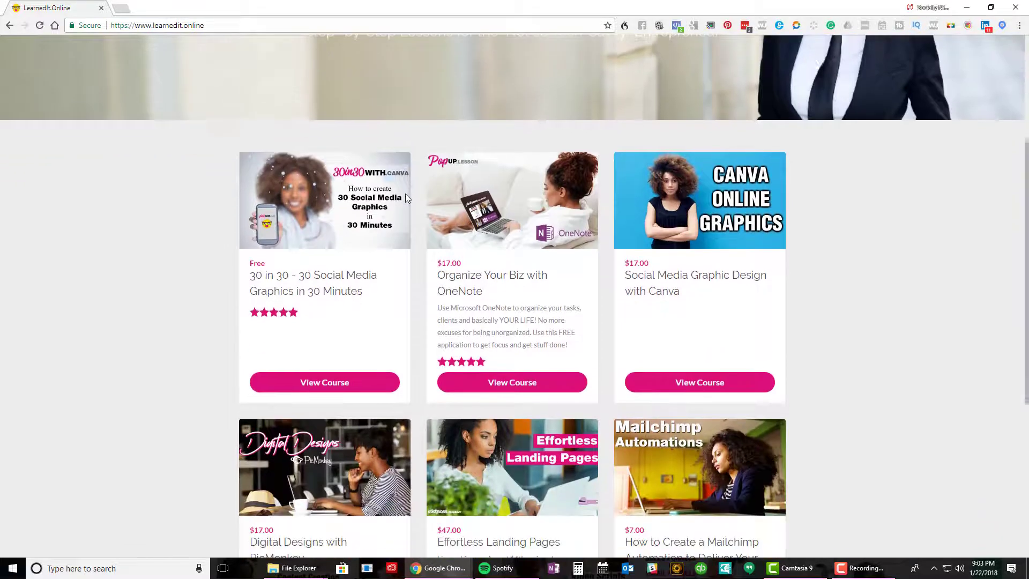
{"action": "scroll", "scroll_direction": "down", "scroll_amount": 3}
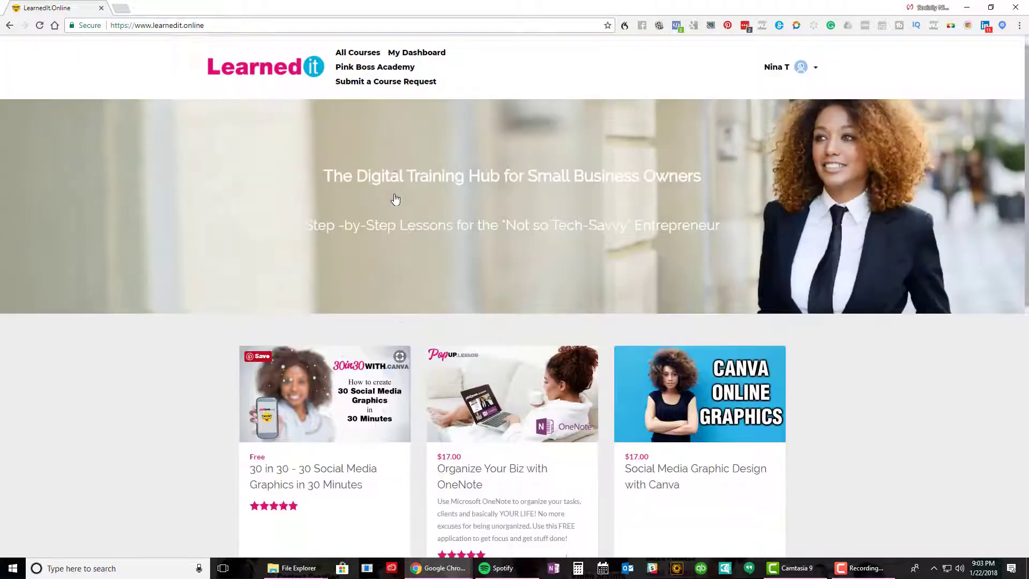
{"action": "left_click", "coordinate": [375, 66]}
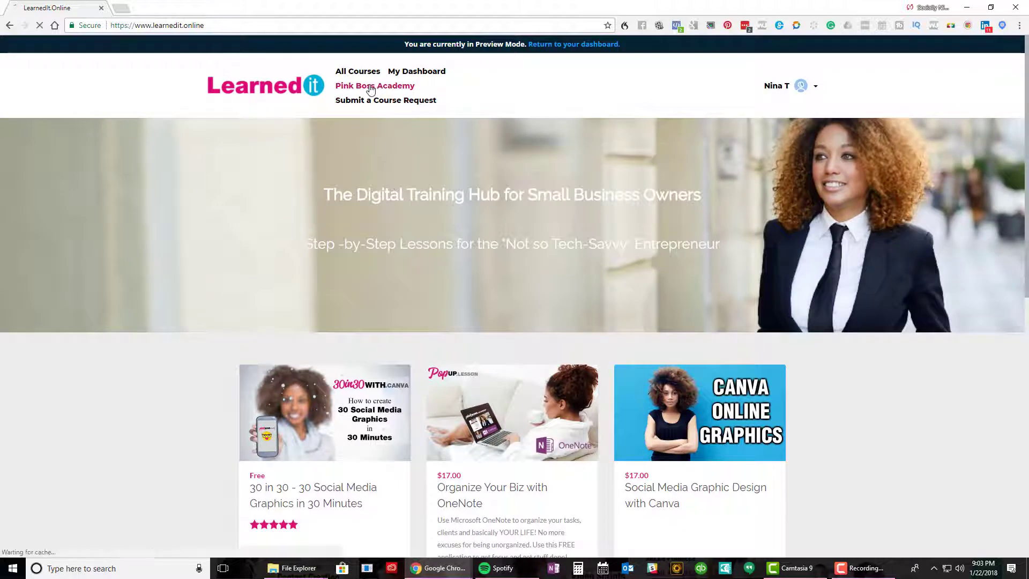
- Load the Pink Boss Academy bundle page and choose View all courses
{"action": "left_click", "coordinate": [375, 85]}
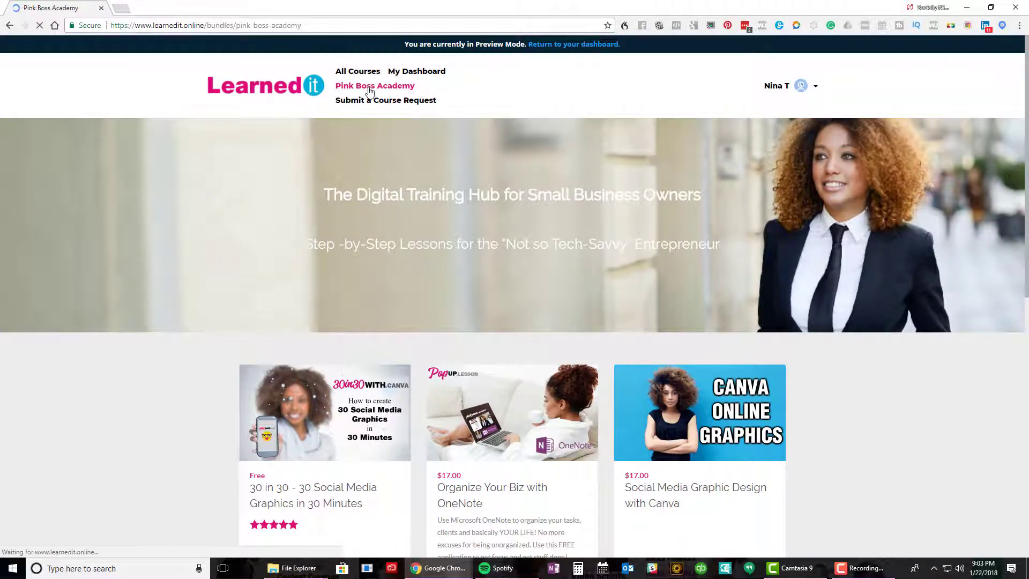
{"action": "left_click", "coordinate": [375, 86]}
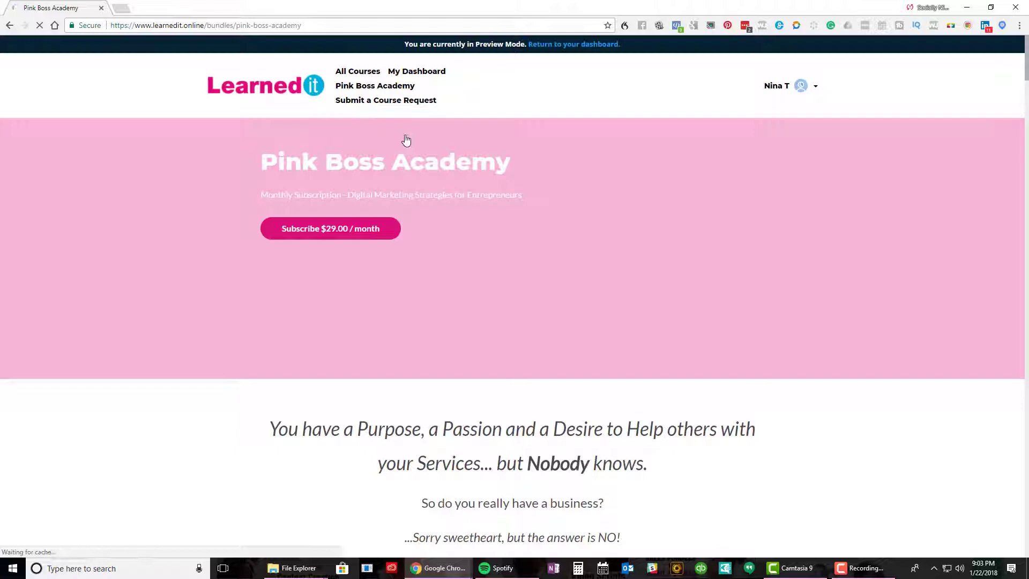
{"action": "mouse_move", "coordinate": [405, 141]}
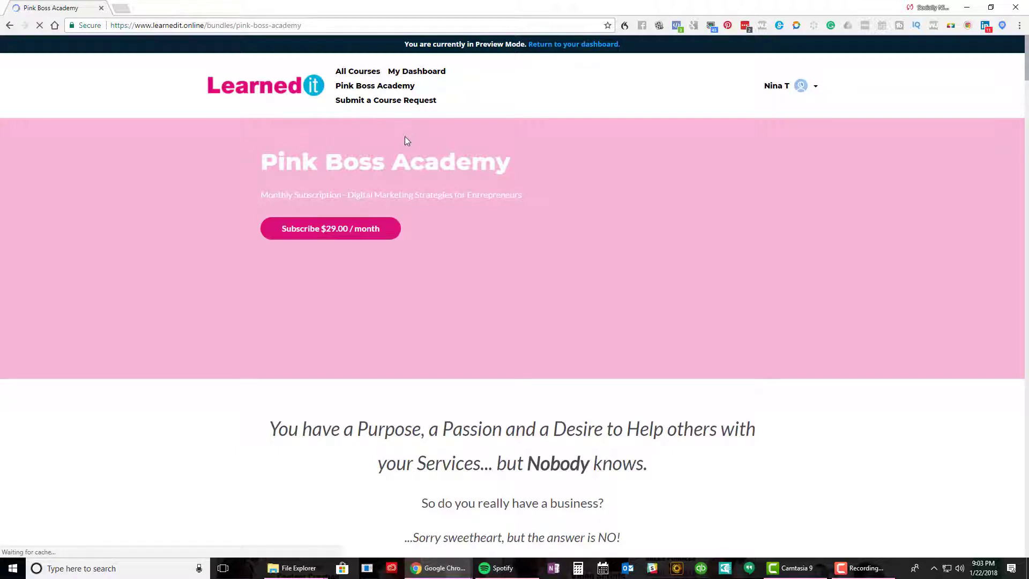
{"action": "scroll", "scroll_direction": "down", "scroll_amount": 3}
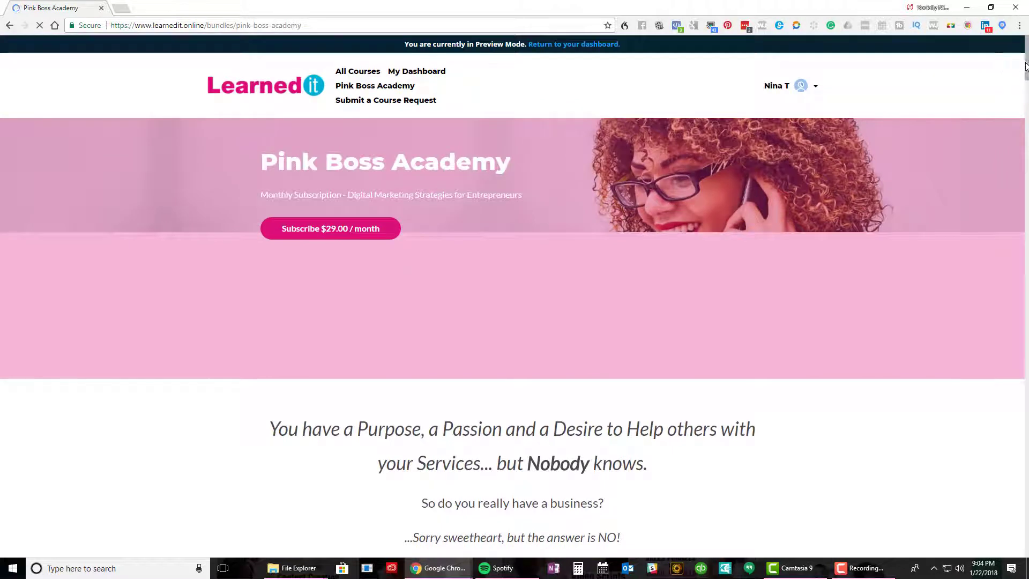
{"action": "scroll", "scroll_direction": "down", "scroll_amount": 3}
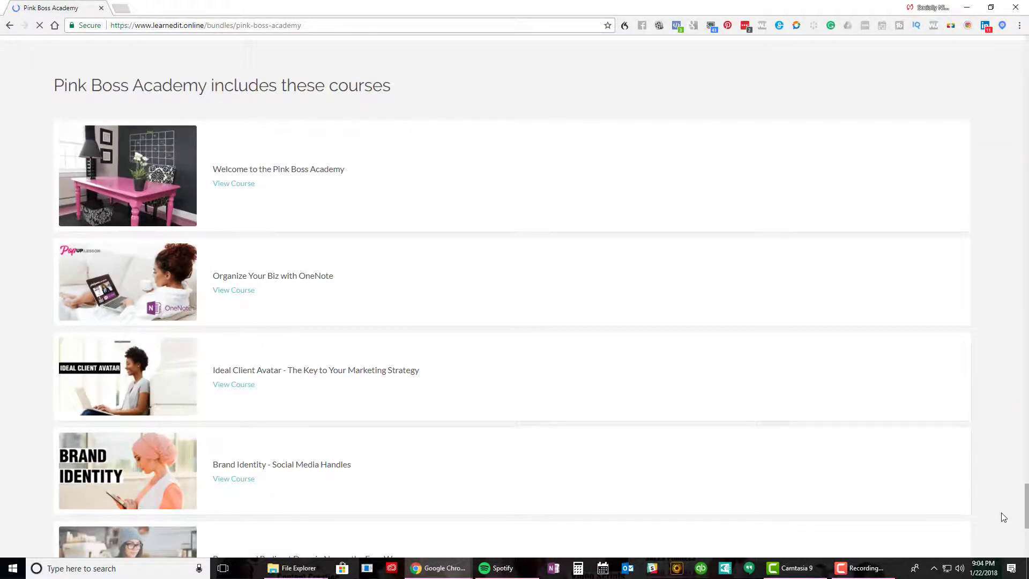
{"action": "scroll", "scroll_direction": "down", "scroll_amount": 3}
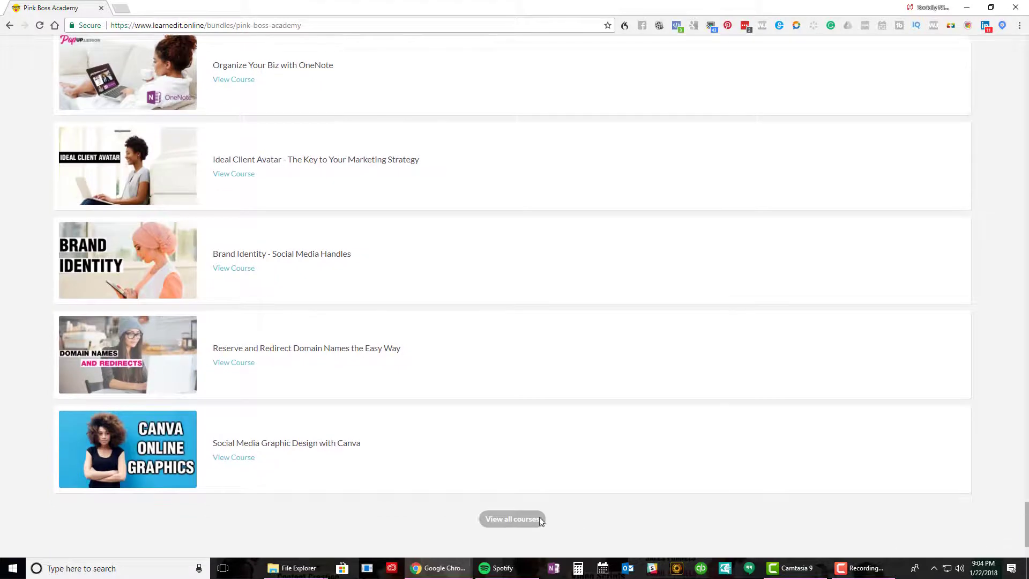
{"action": "scroll", "scroll_direction": "down", "scroll_amount": 3}
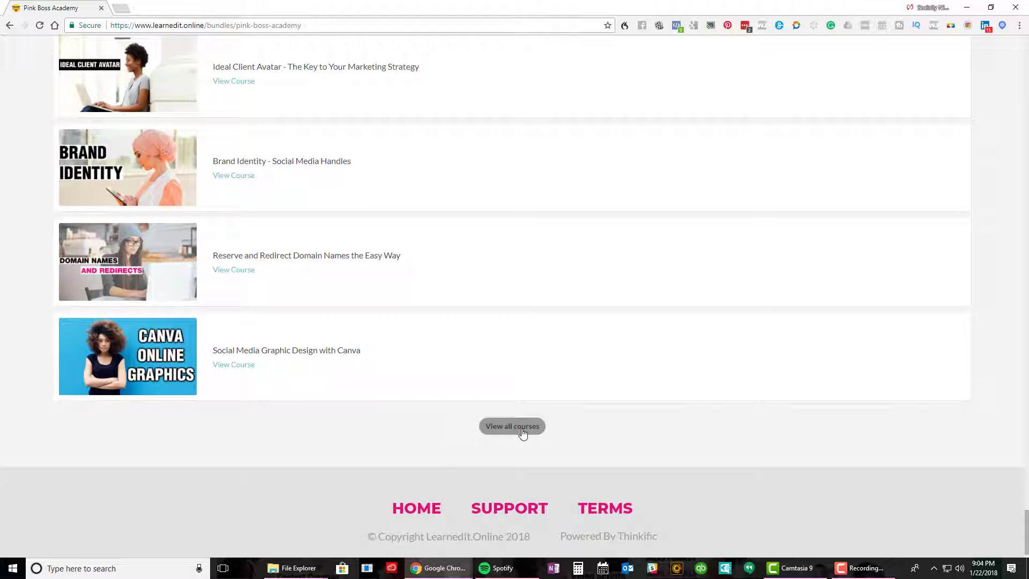
{"action": "left_click", "coordinate": [512, 425]}
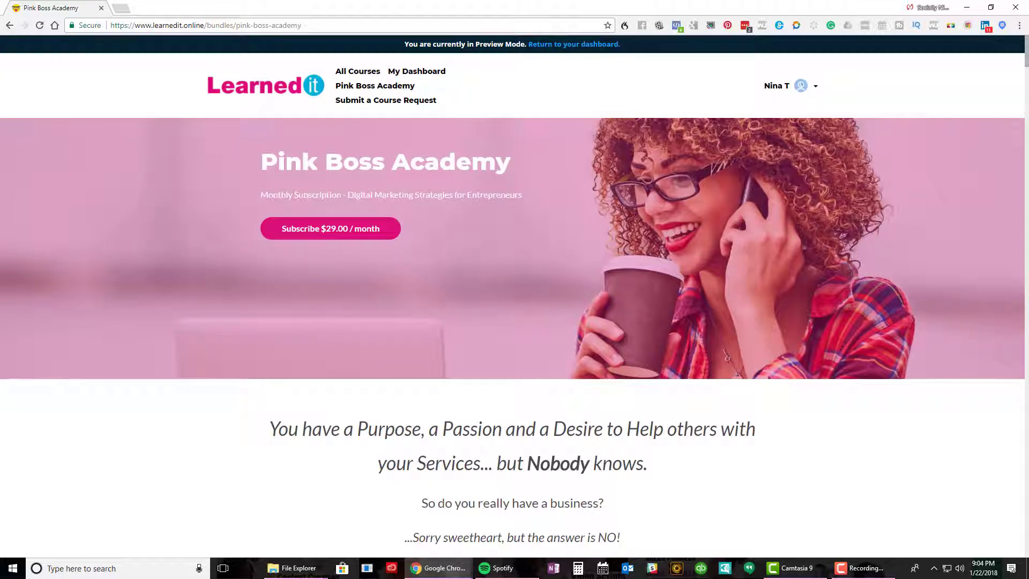
- Scroll the bundle sales page down to its list of included courses
{"action": "scroll", "scroll_direction": "down", "scroll_amount": 3}
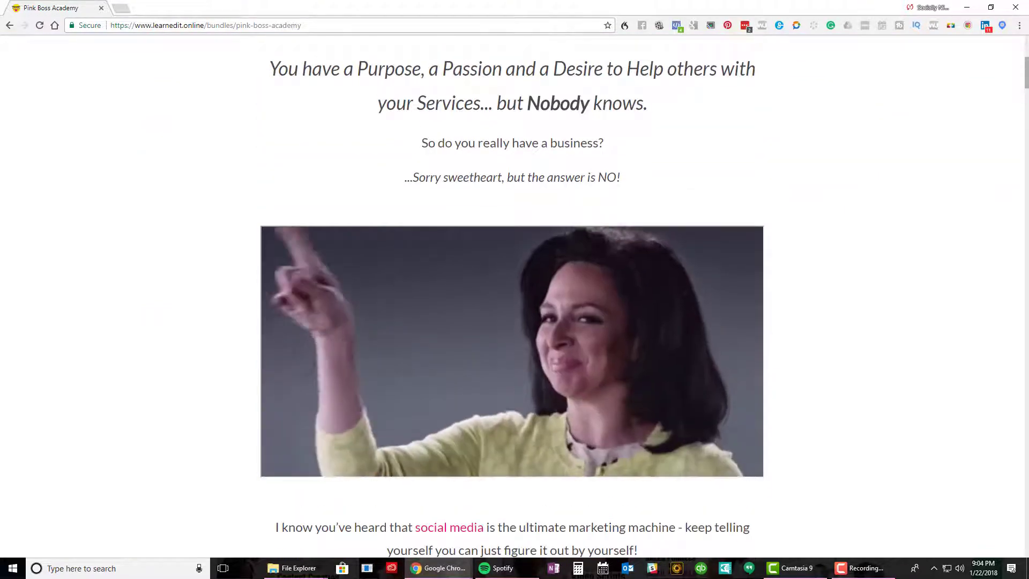
{"action": "scroll", "scroll_direction": "down", "scroll_amount": 3}
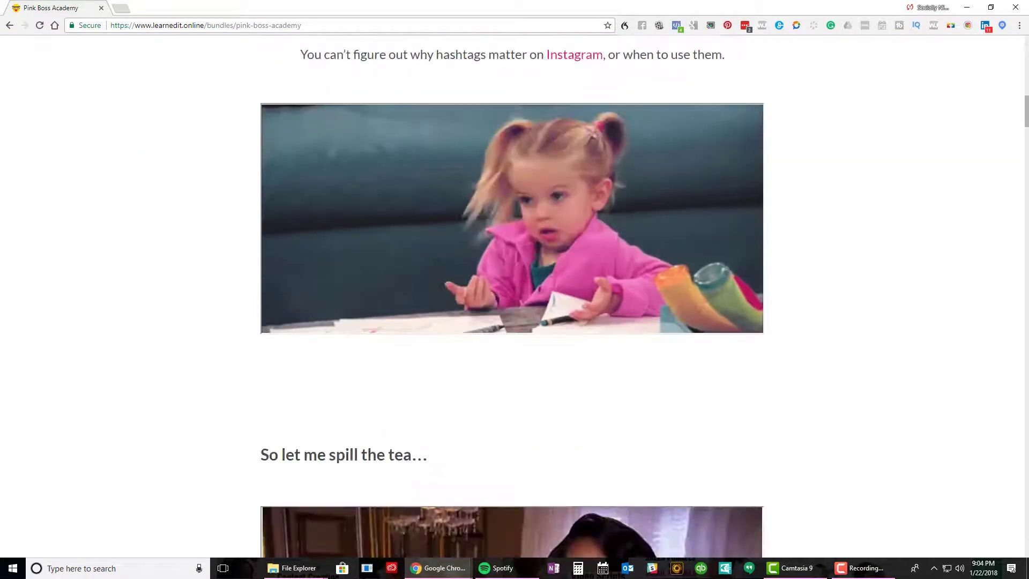
{"action": "scroll", "scroll_direction": "up", "scroll_amount": 3}
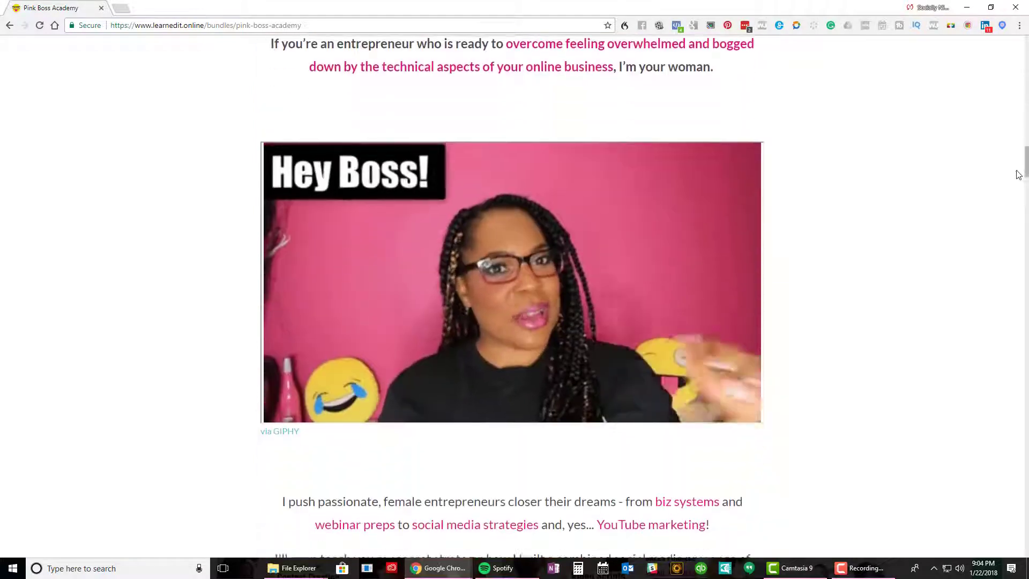
{"action": "scroll", "scroll_direction": "down", "scroll_amount": 3}
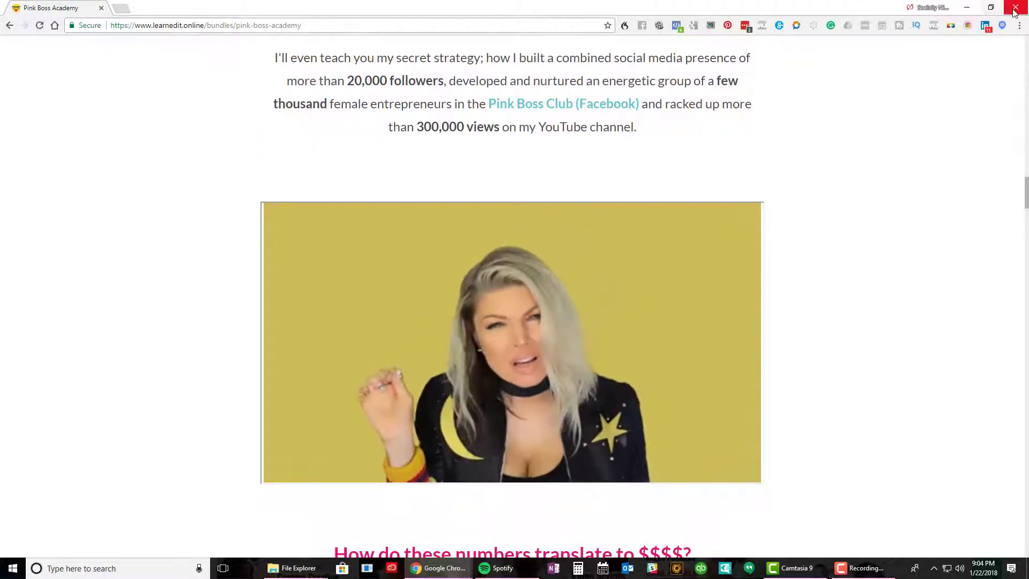
{"action": "scroll", "scroll_direction": "down", "scroll_amount": 3}
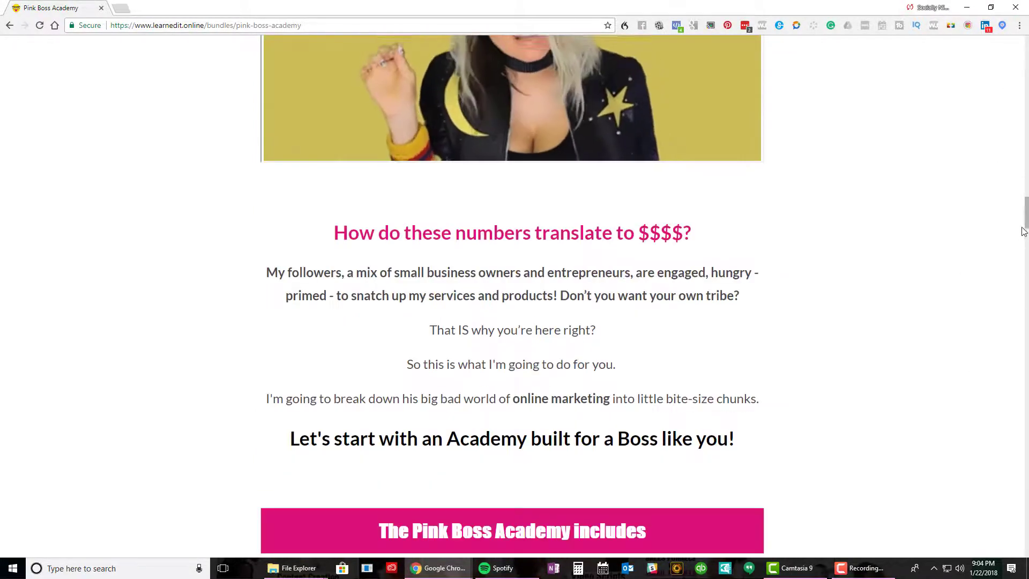
{"action": "scroll", "scroll_direction": "down", "scroll_amount": 3}
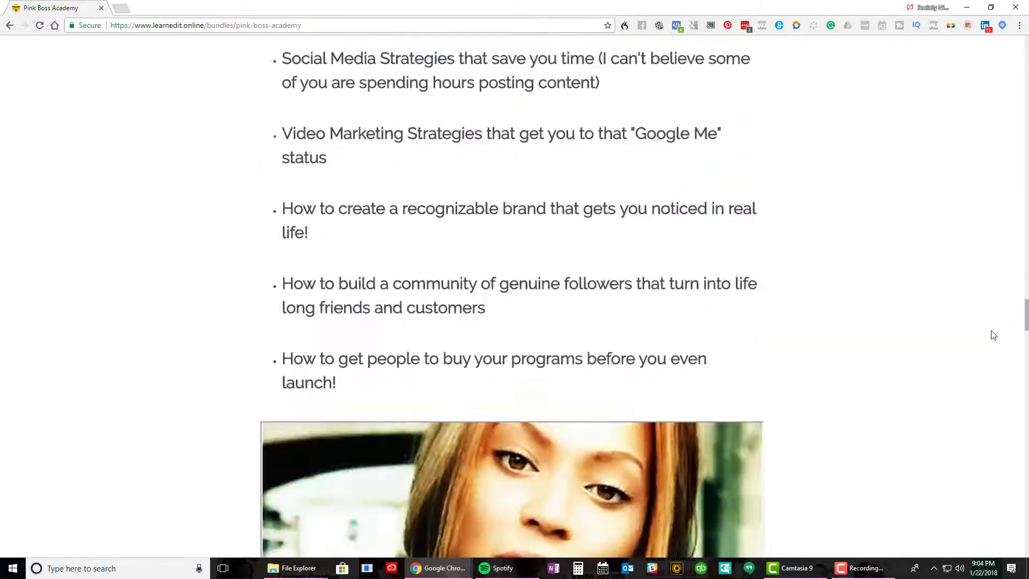
{"action": "scroll", "scroll_direction": "down", "scroll_amount": 3}
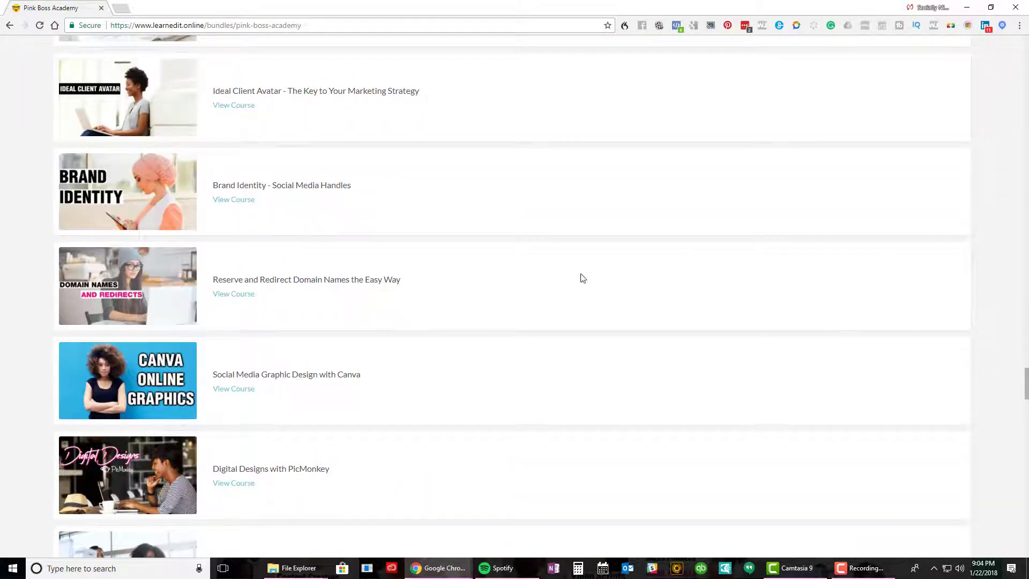
- View the Brand Identity - Social Media Handles course page and scroll to its pricing
{"action": "left_click", "coordinate": [232, 199]}
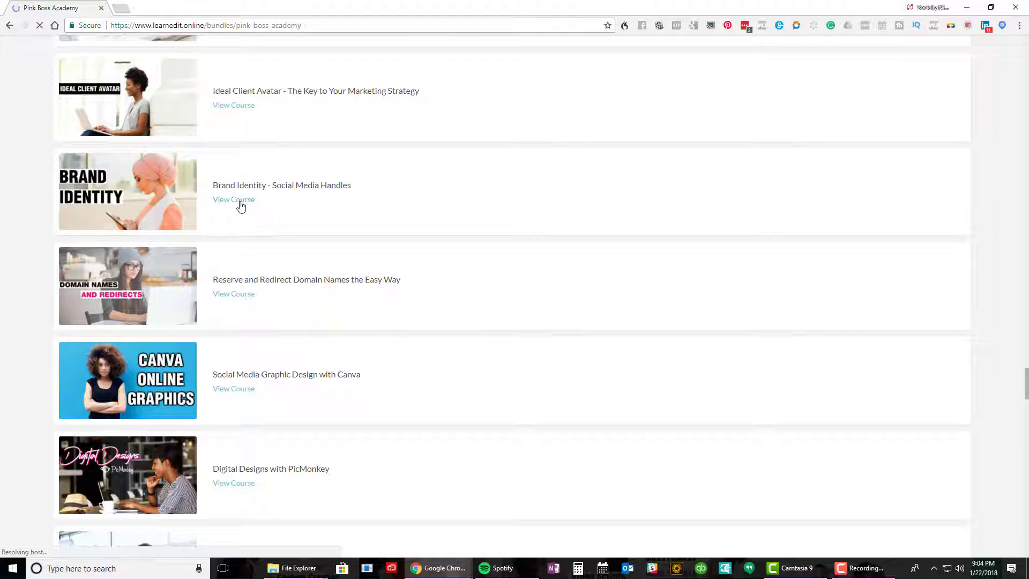
{"action": "left_click", "coordinate": [233, 199]}
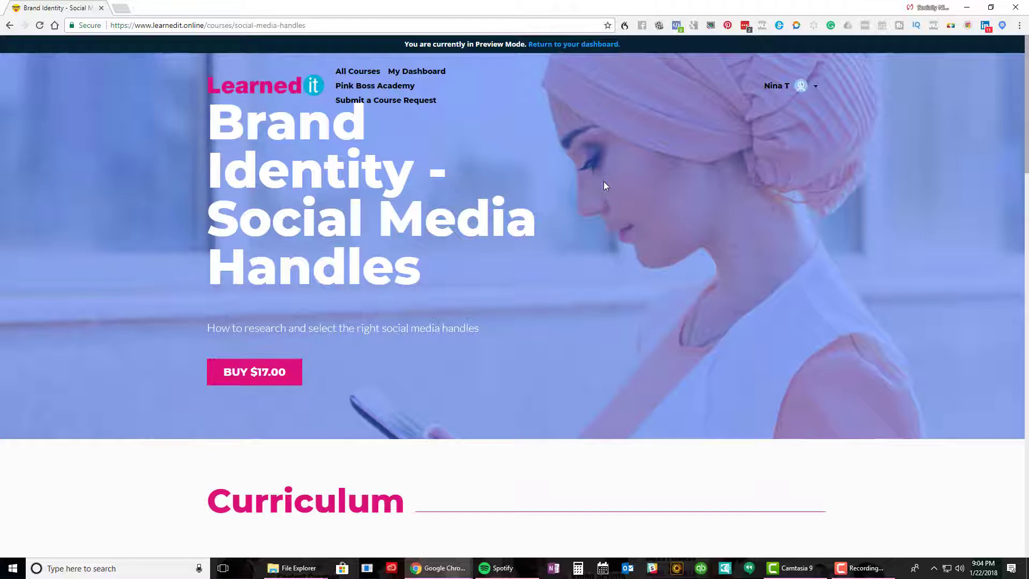
{"action": "mouse_move", "coordinate": [882, 188]}
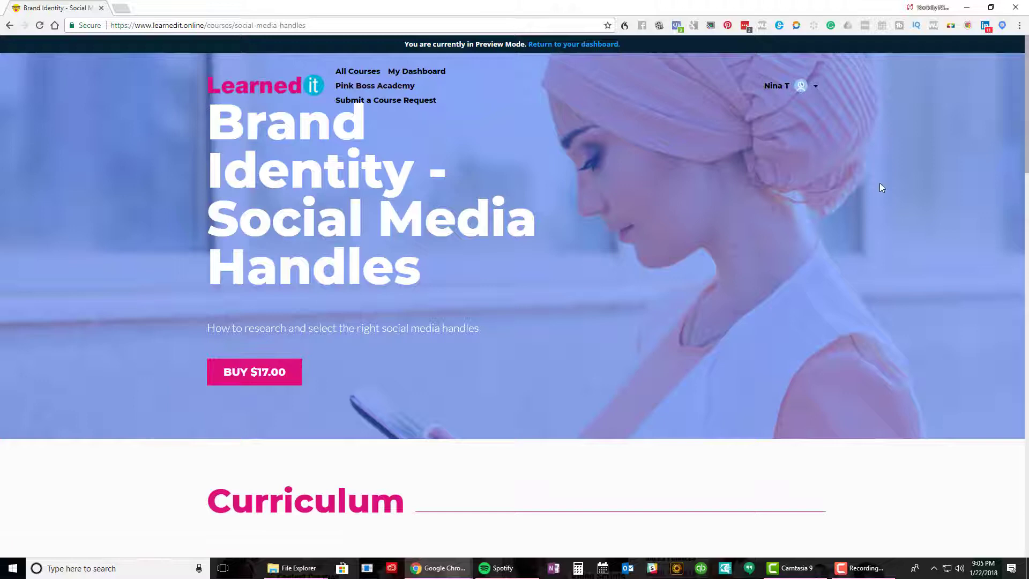
{"action": "scroll", "scroll_direction": "down", "scroll_amount": 3}
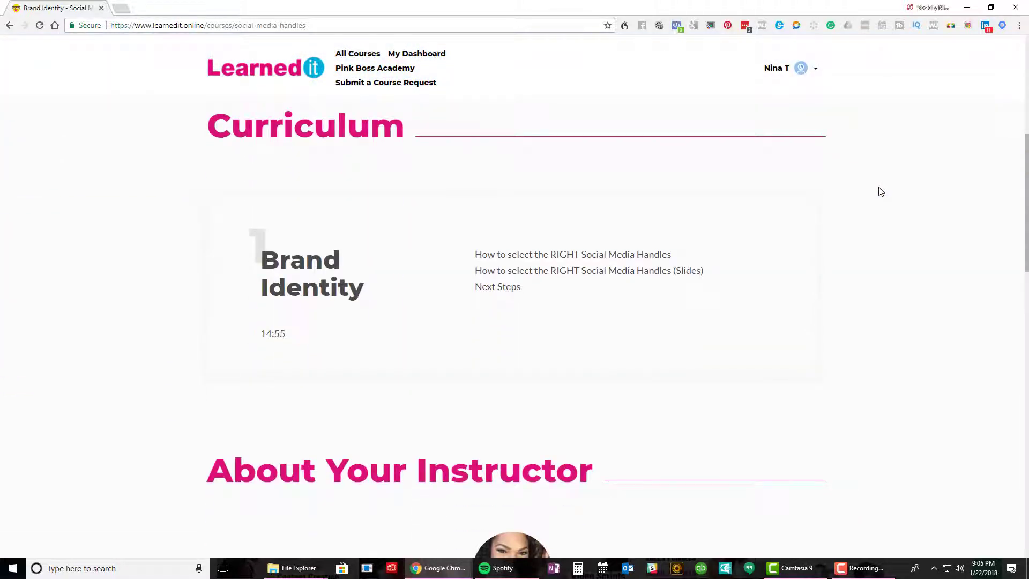
{"action": "scroll", "scroll_direction": "down", "scroll_amount": 3}
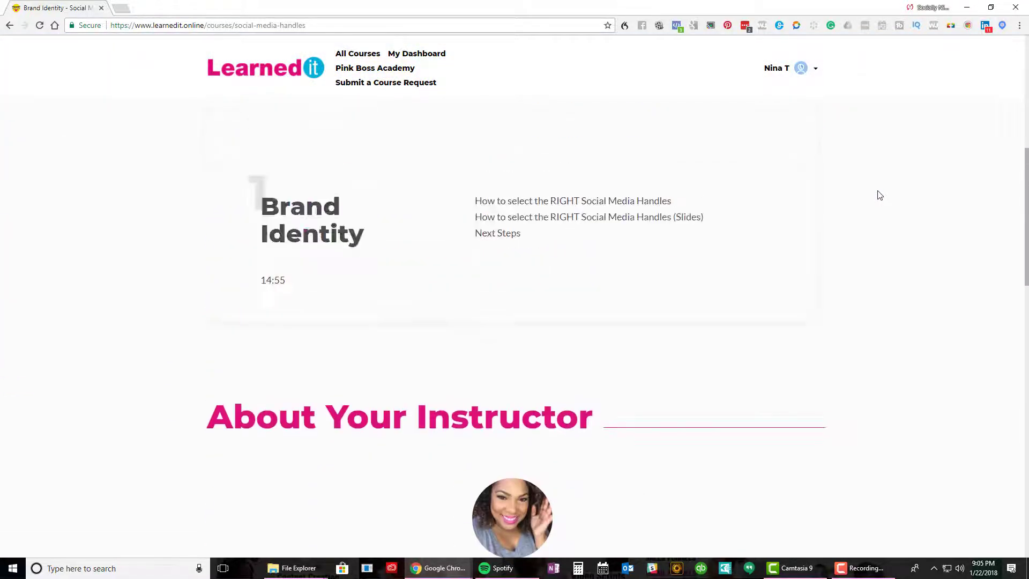
{"action": "scroll", "scroll_direction": "down", "scroll_amount": 3}
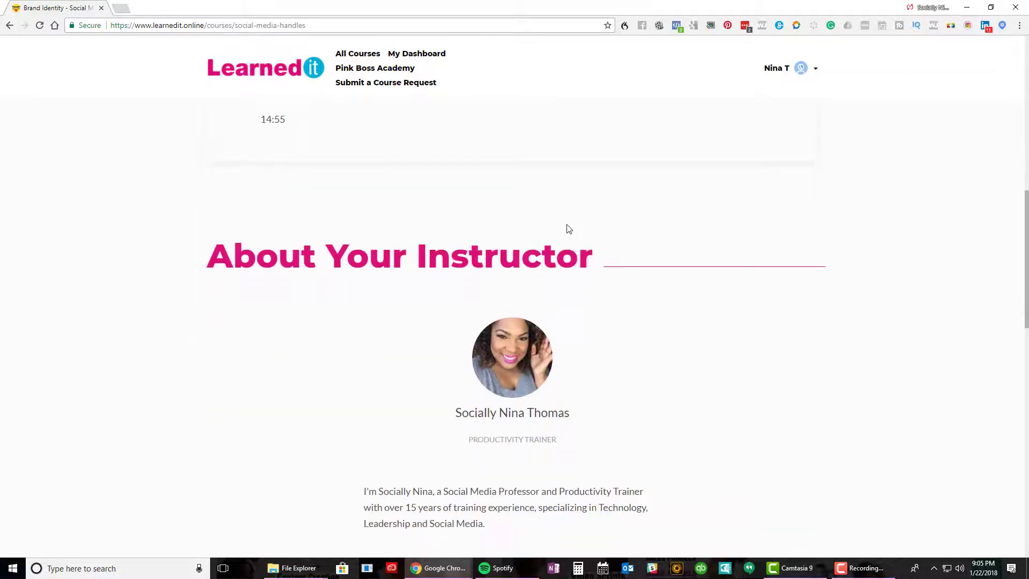
{"action": "scroll", "scroll_direction": "down", "scroll_amount": 3}
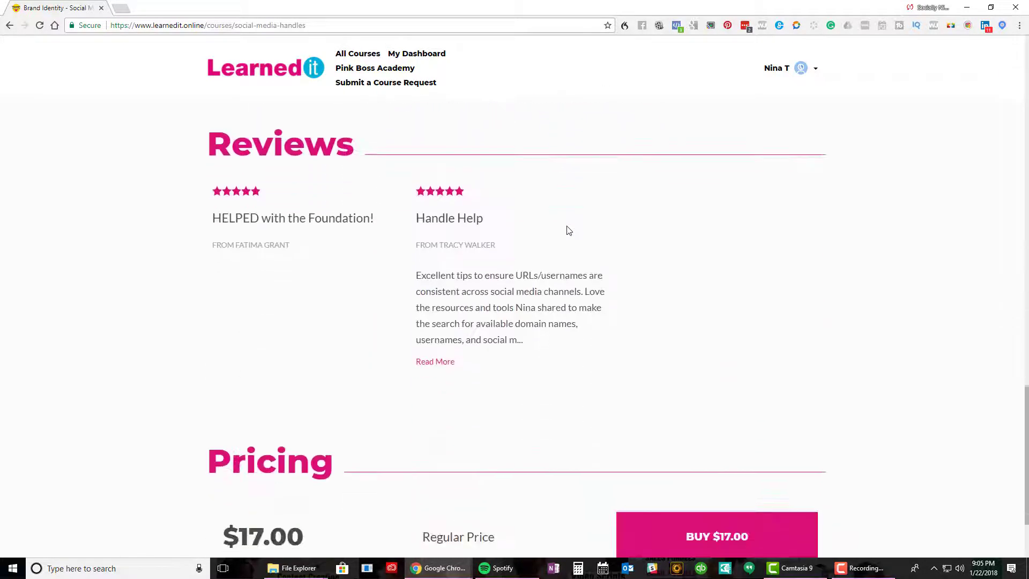
{"action": "scroll", "scroll_direction": "down", "scroll_amount": 3}
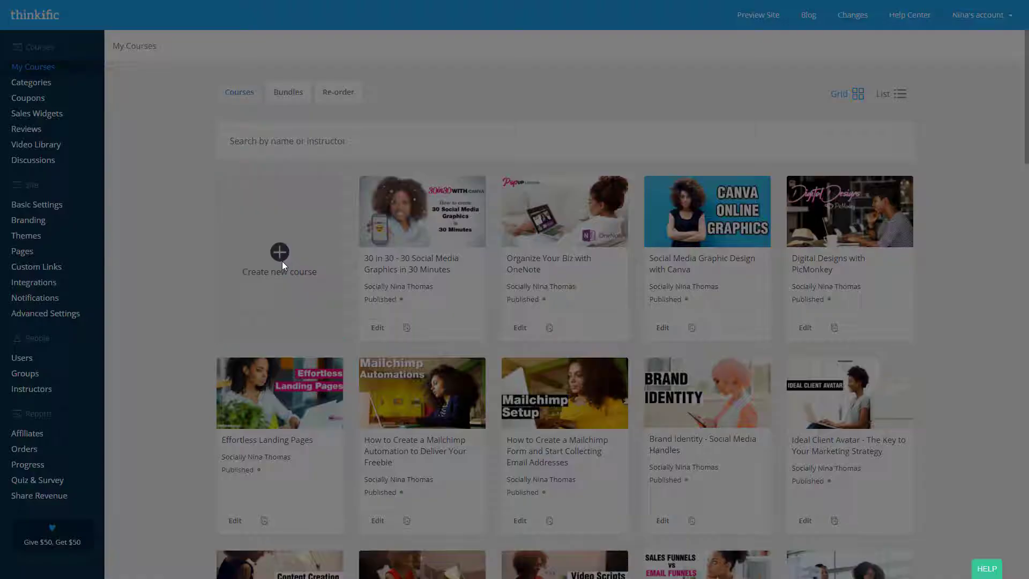
- Start a new course, browse the templates and choose Blank
{"action": "left_click", "coordinate": [279, 252]}
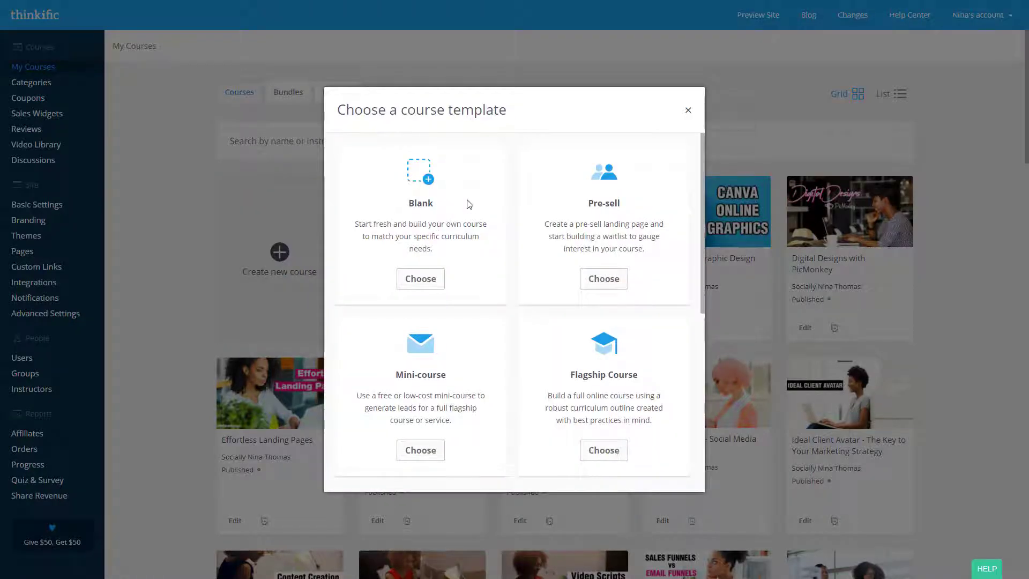
{"action": "mouse_move", "coordinate": [392, 186]}
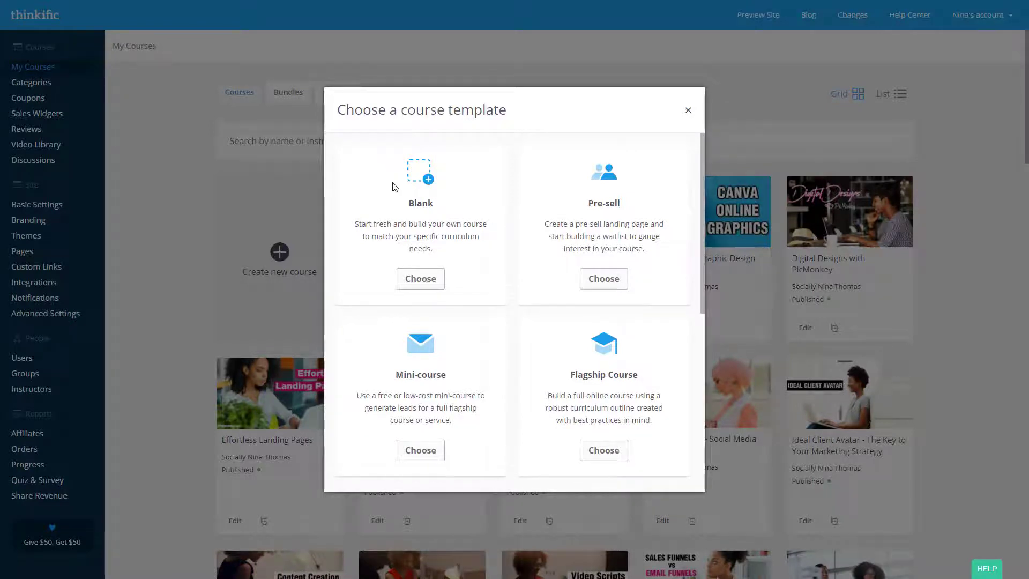
{"action": "mouse_move", "coordinate": [475, 217]}
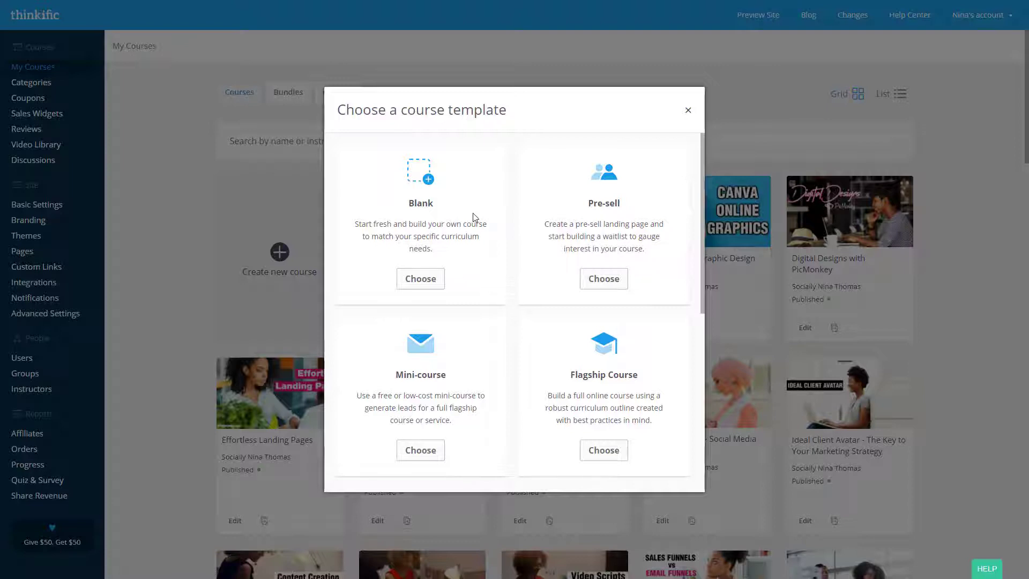
{"action": "mouse_move", "coordinate": [545, 226]}
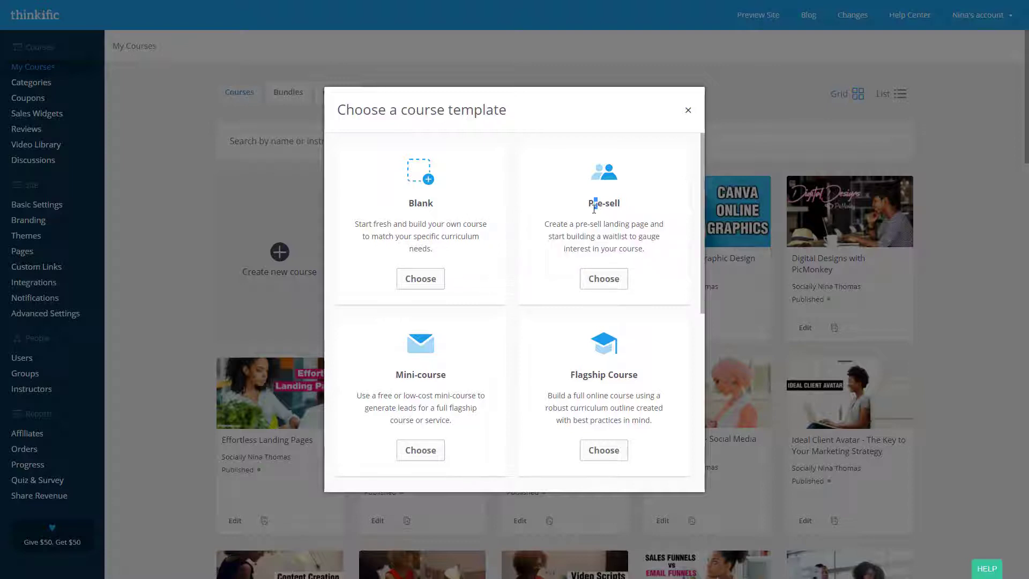
{"action": "scroll", "scroll_direction": "down", "scroll_amount": 3}
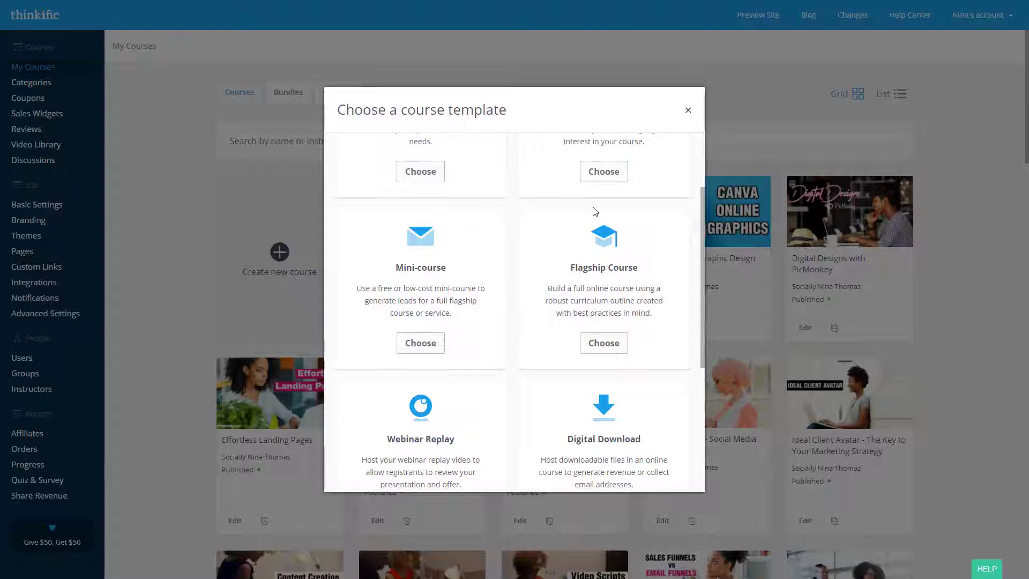
{"action": "mouse_move", "coordinate": [534, 267]}
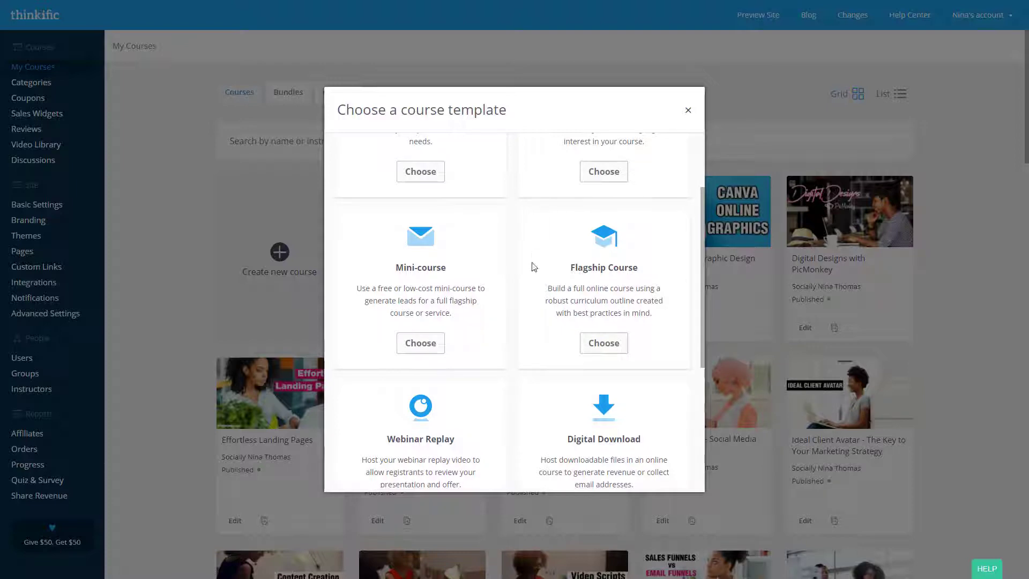
{"action": "mouse_move", "coordinate": [626, 267]}
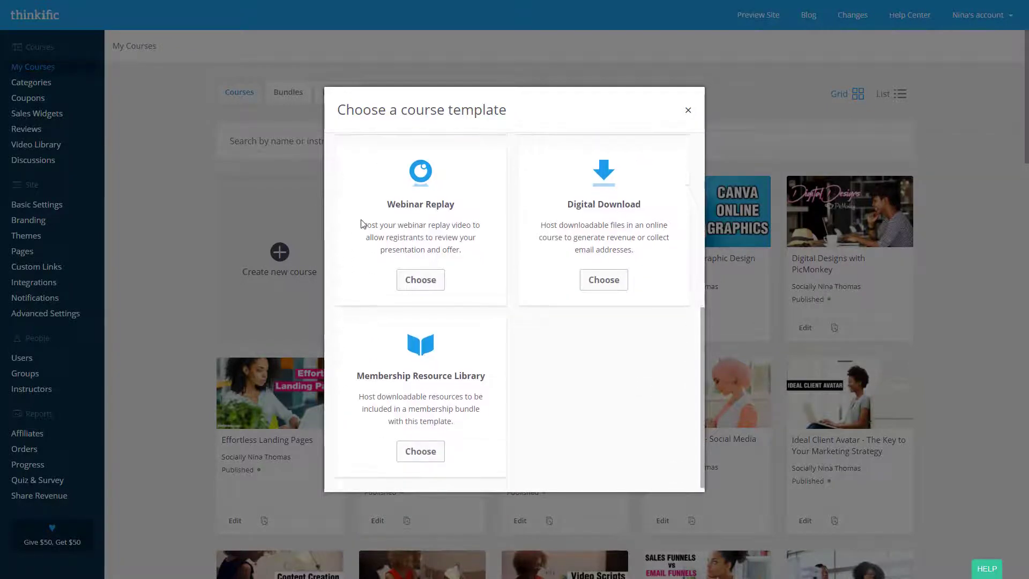
{"action": "mouse_move", "coordinate": [568, 209]}
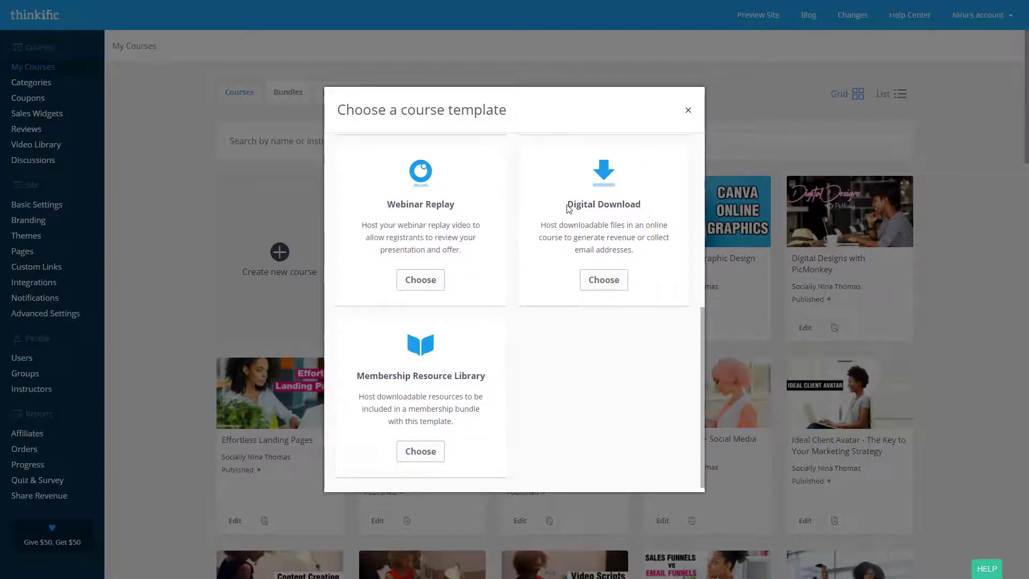
{"action": "left_click_drag", "start_coordinate": [566, 204], "coordinate": [634, 250]}
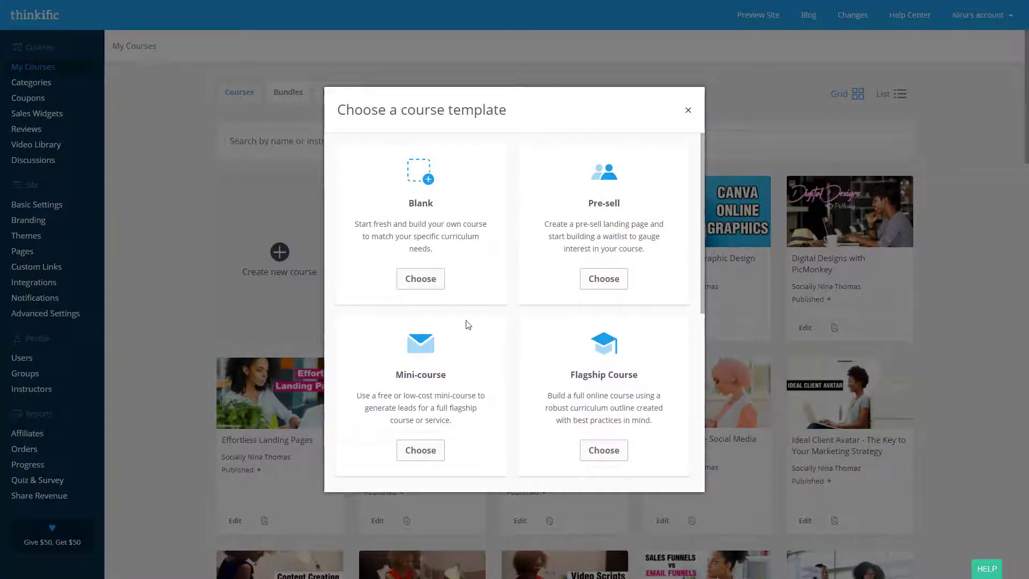
{"action": "left_click", "coordinate": [420, 278]}
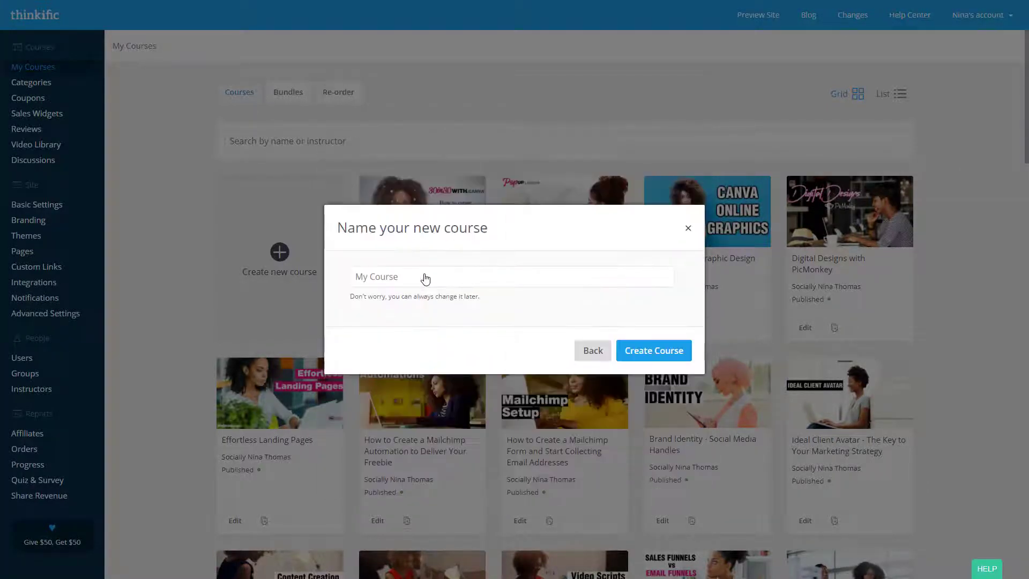
- Name the course 'Blank Course' and create it
{"action": "type", "text": "Black"}
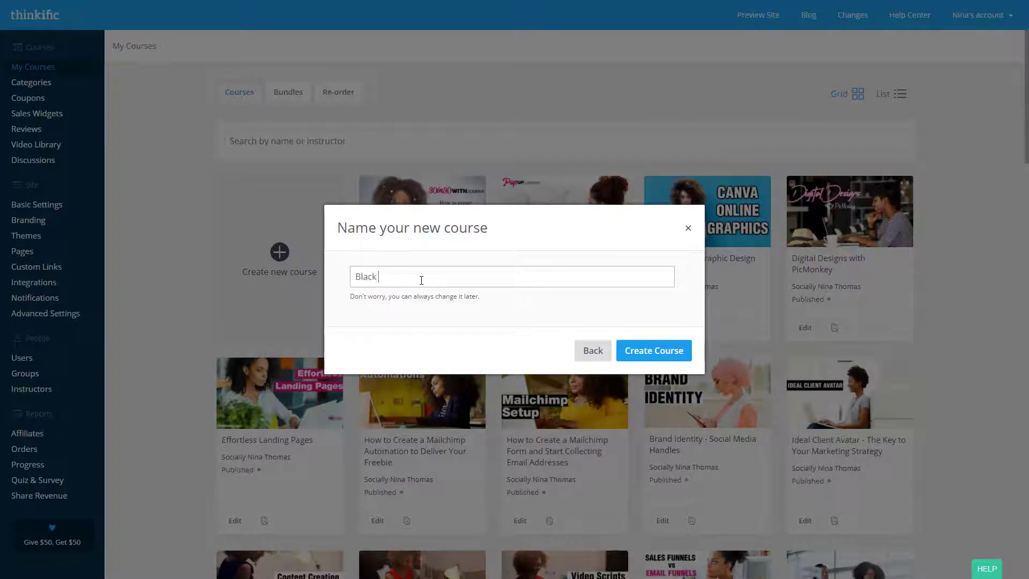
{"action": "type", "text": "Blank Course"}
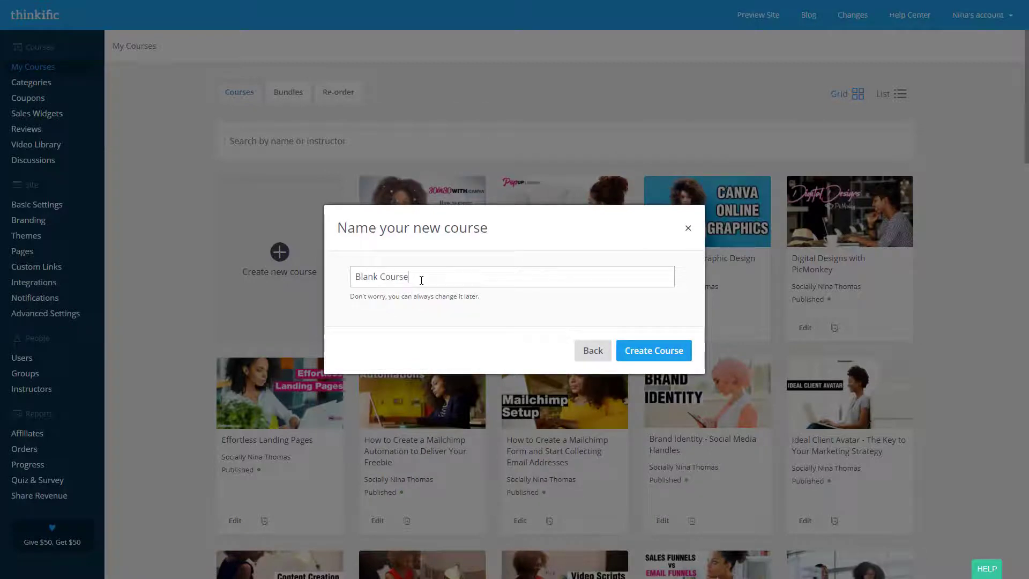
{"action": "left_click", "coordinate": [653, 350]}
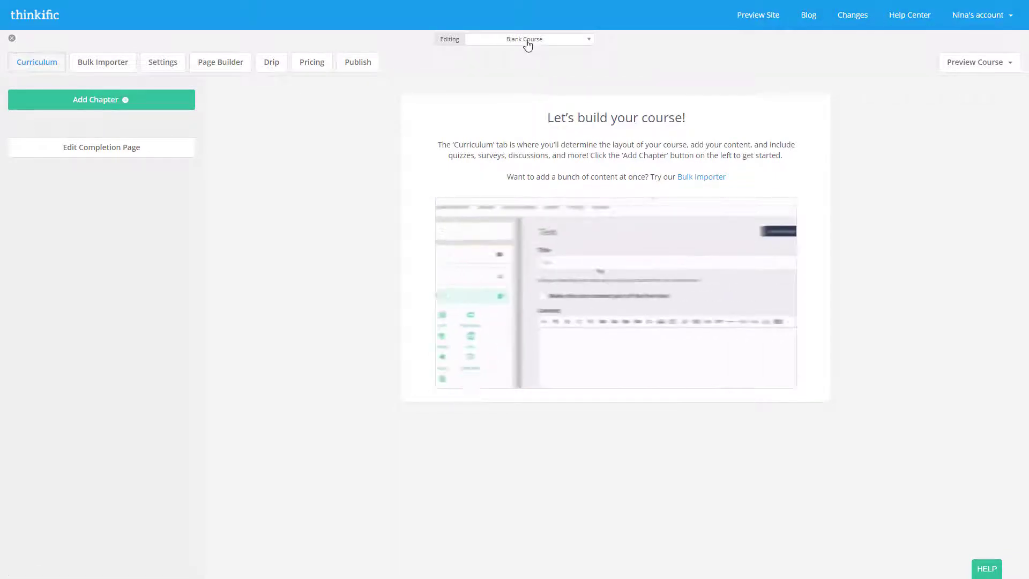
- Switch to the flagship course via the Editing course dropdown and read its template lesson
{"action": "left_click", "coordinate": [528, 39]}
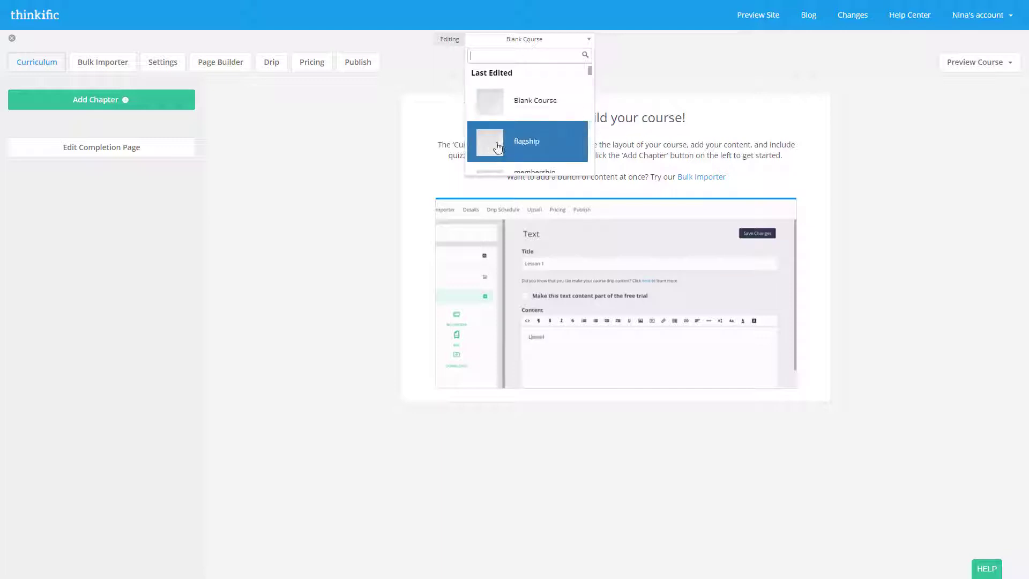
{"action": "left_click", "coordinate": [527, 142]}
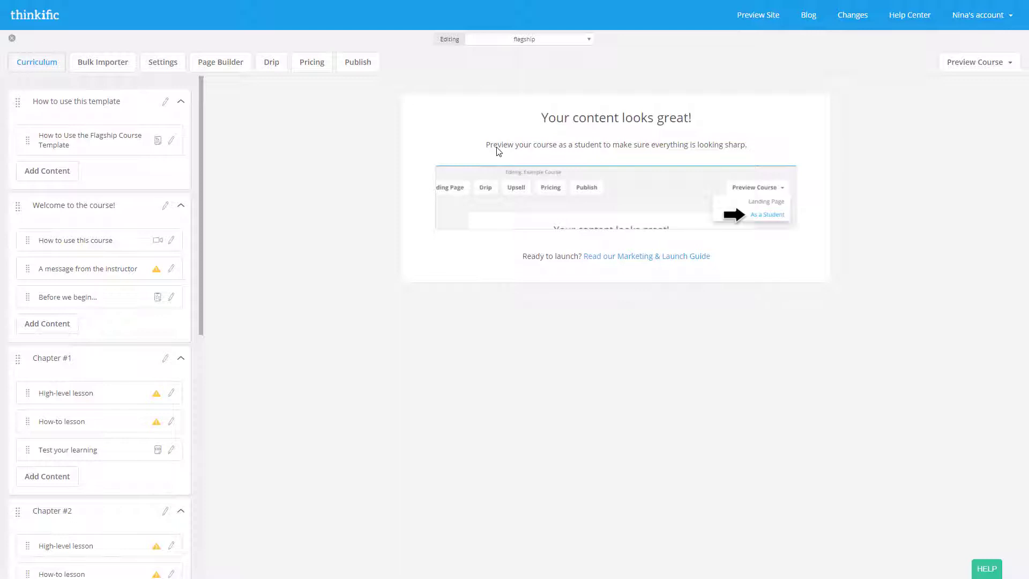
{"action": "mouse_move", "coordinate": [205, 99]}
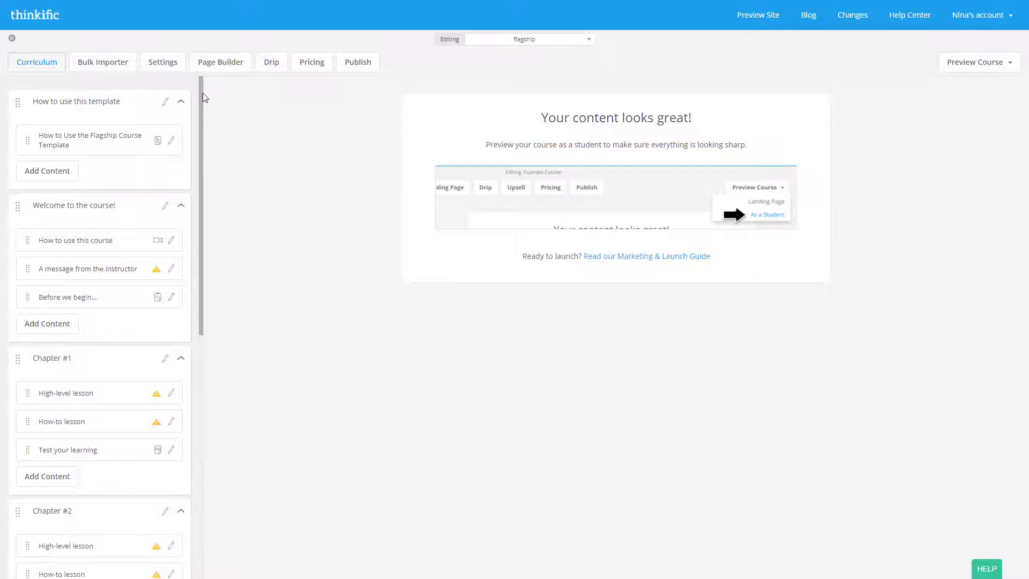
{"action": "mouse_move", "coordinate": [203, 94]}
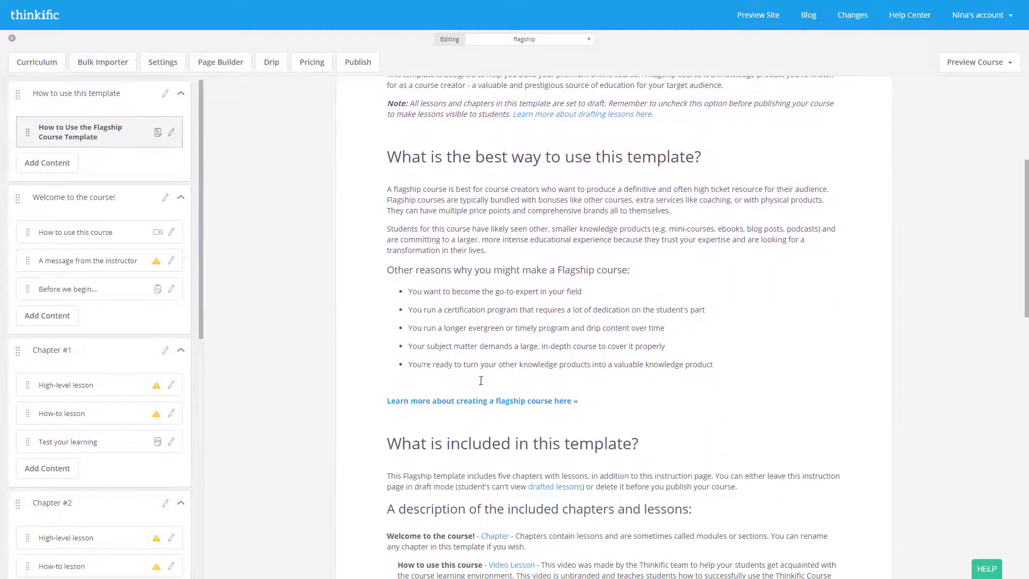
{"action": "scroll", "scroll_direction": "down", "scroll_amount": 3}
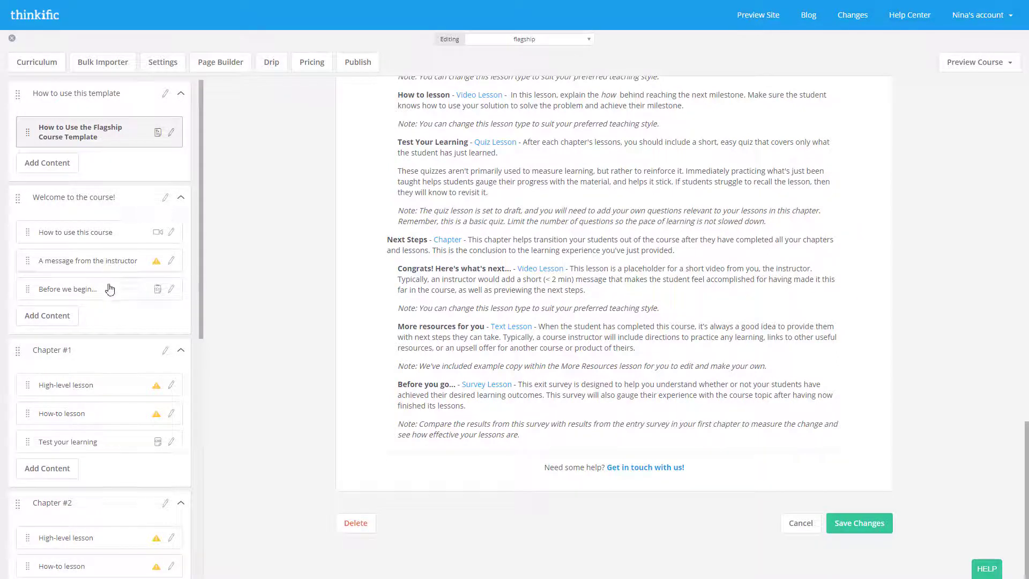
{"action": "mouse_move", "coordinate": [157, 234]}
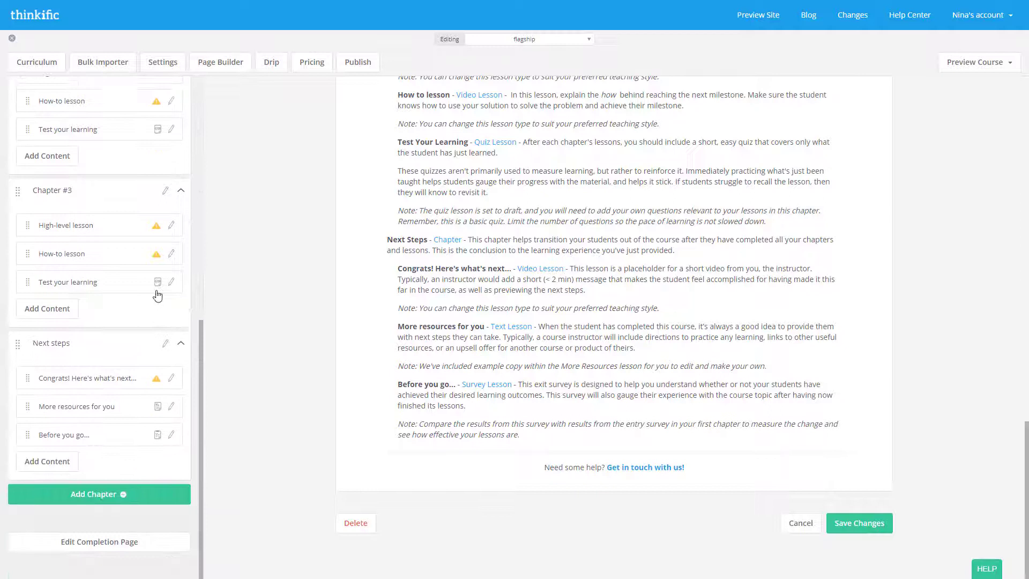
{"action": "mouse_move", "coordinate": [218, 256]}
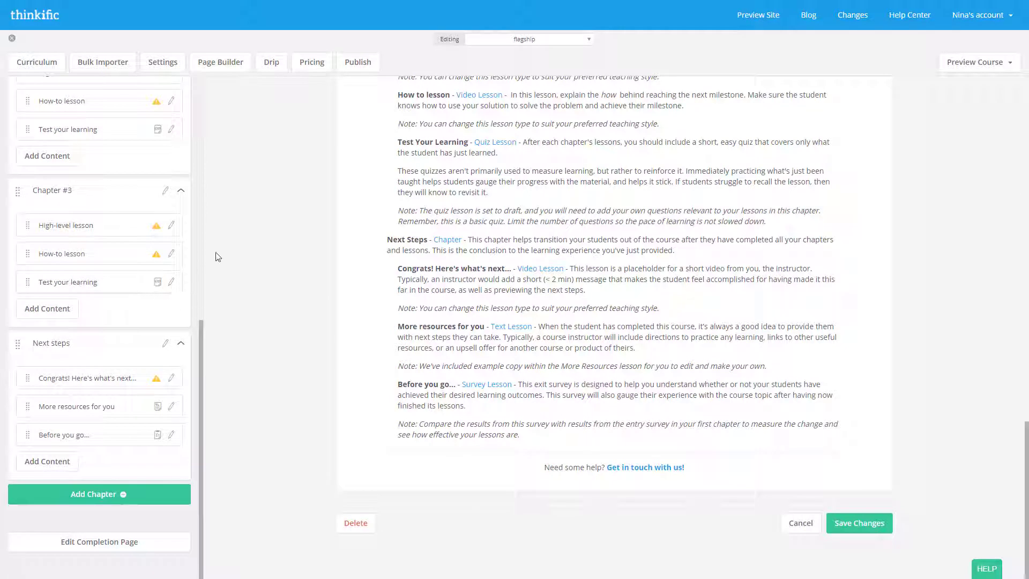
{"action": "left_click", "coordinate": [529, 39]}
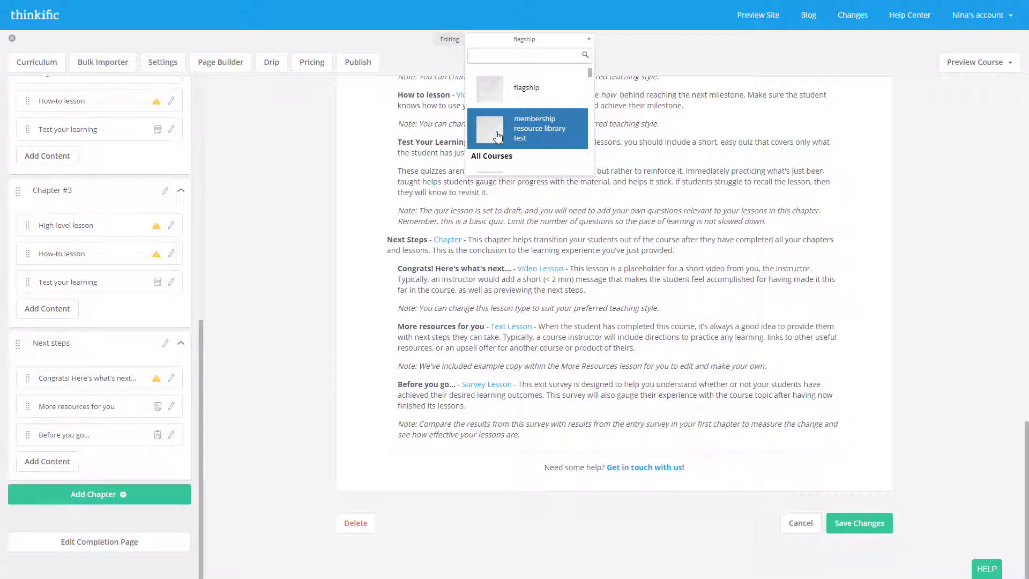
{"action": "left_click", "coordinate": [534, 127]}
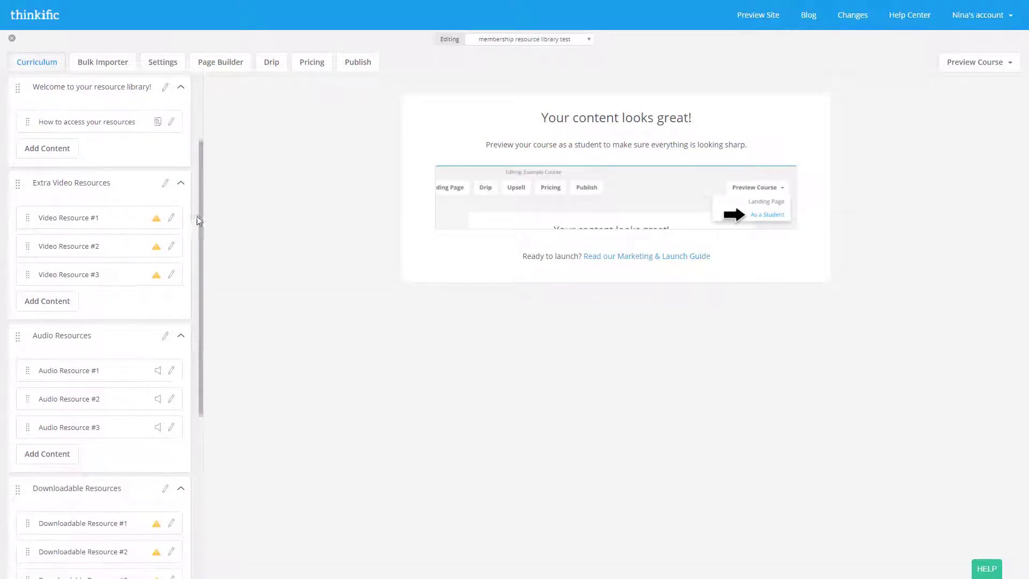
{"action": "scroll", "scroll_direction": "down", "scroll_amount": 3}
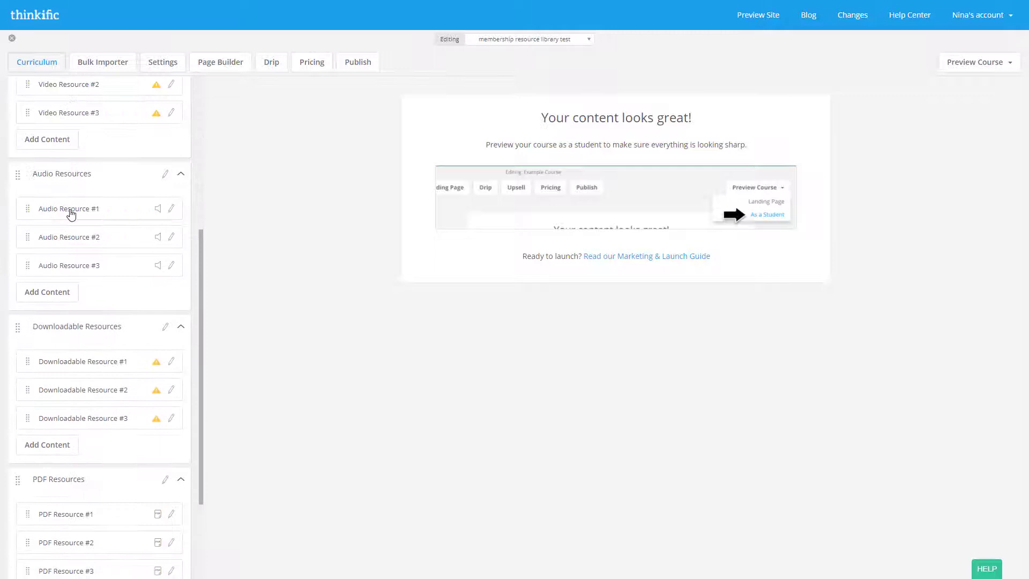
{"action": "scroll", "scroll_direction": "down", "scroll_amount": 3}
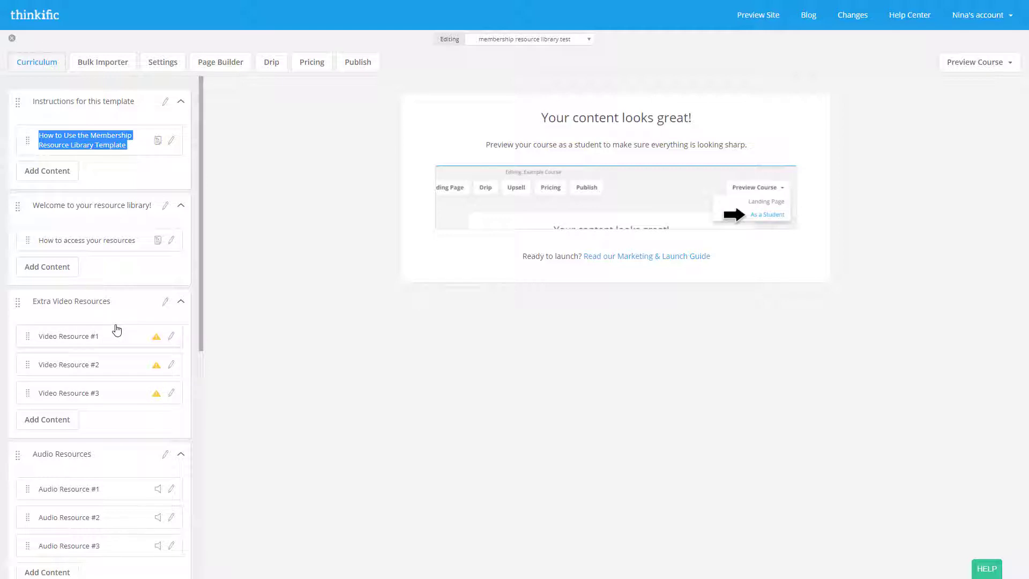
{"action": "mouse_move", "coordinate": [11, 38]}
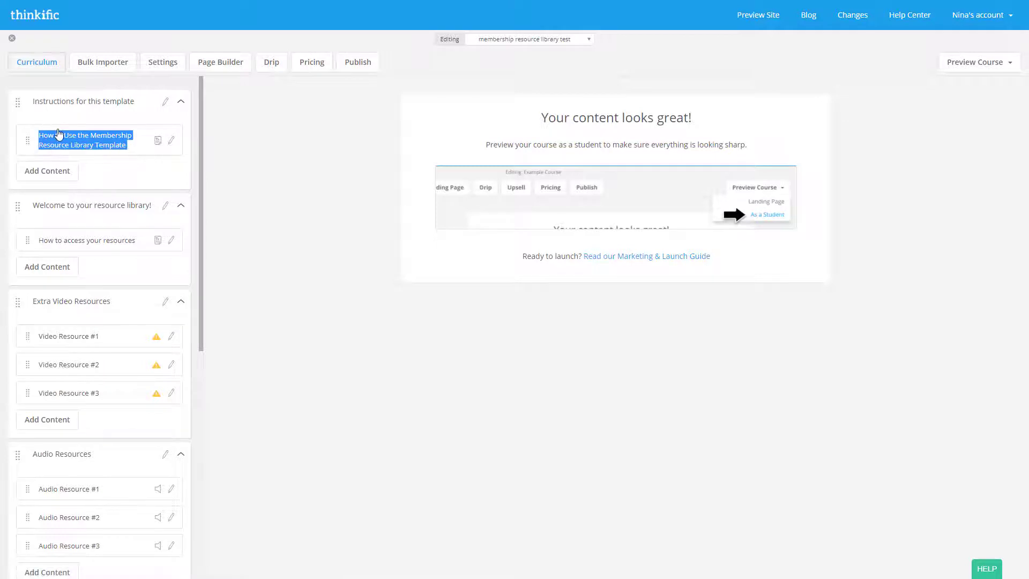
{"action": "scroll", "scroll_direction": "down", "scroll_amount": 3}
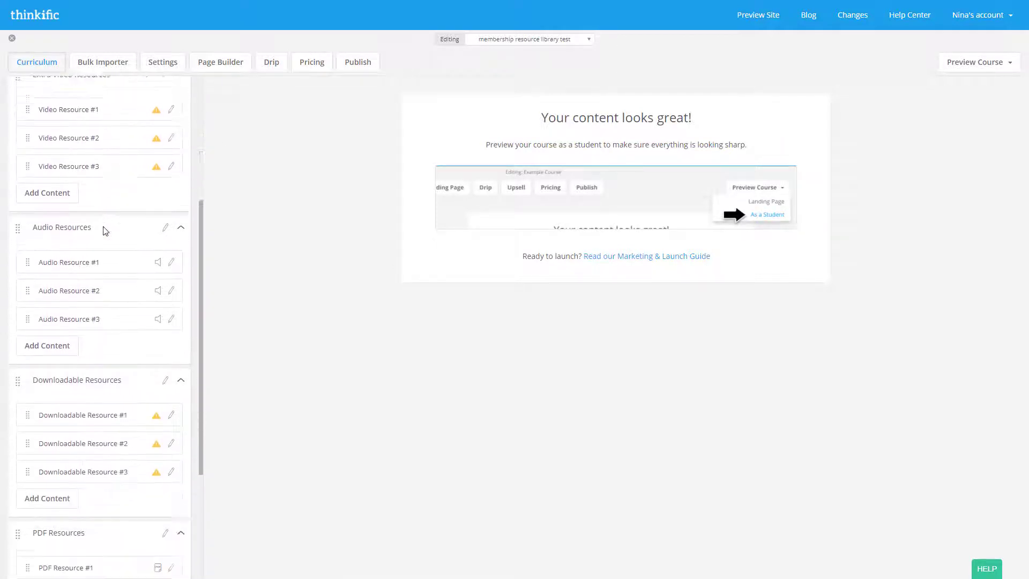
{"action": "scroll", "scroll_direction": "down", "scroll_amount": 3}
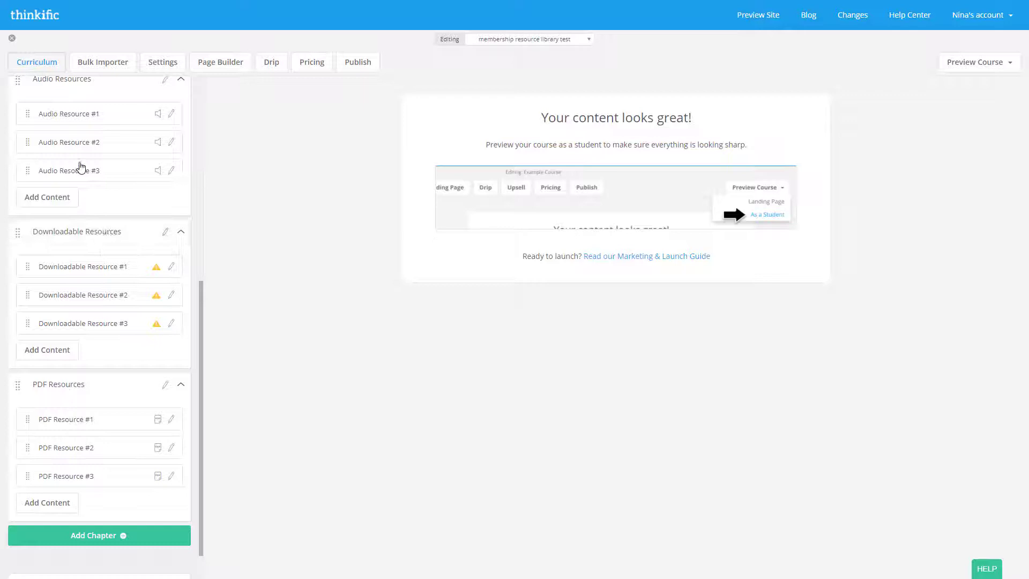
{"action": "mouse_move", "coordinate": [87, 118]}
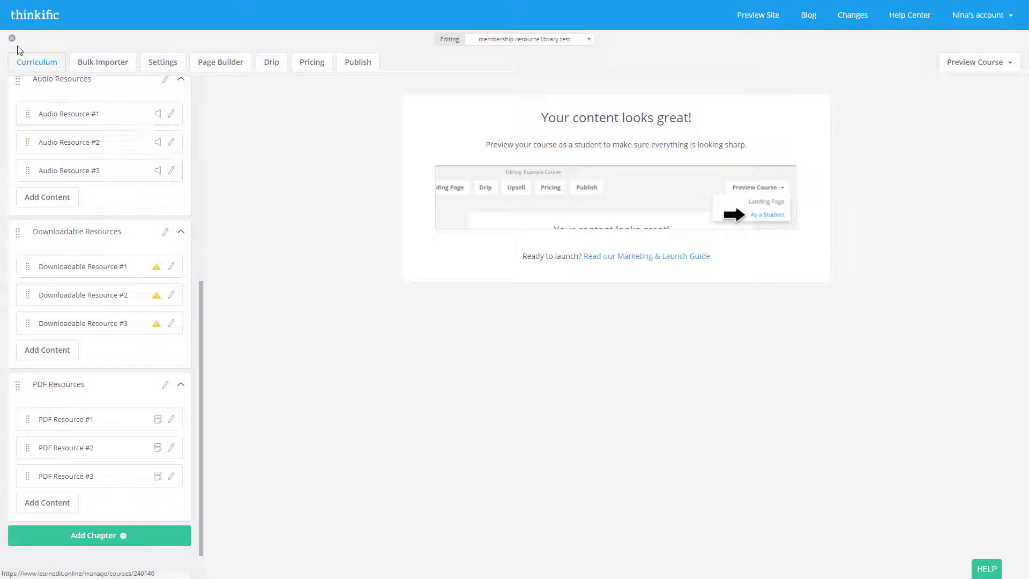
{"action": "mouse_move", "coordinate": [12, 38]}
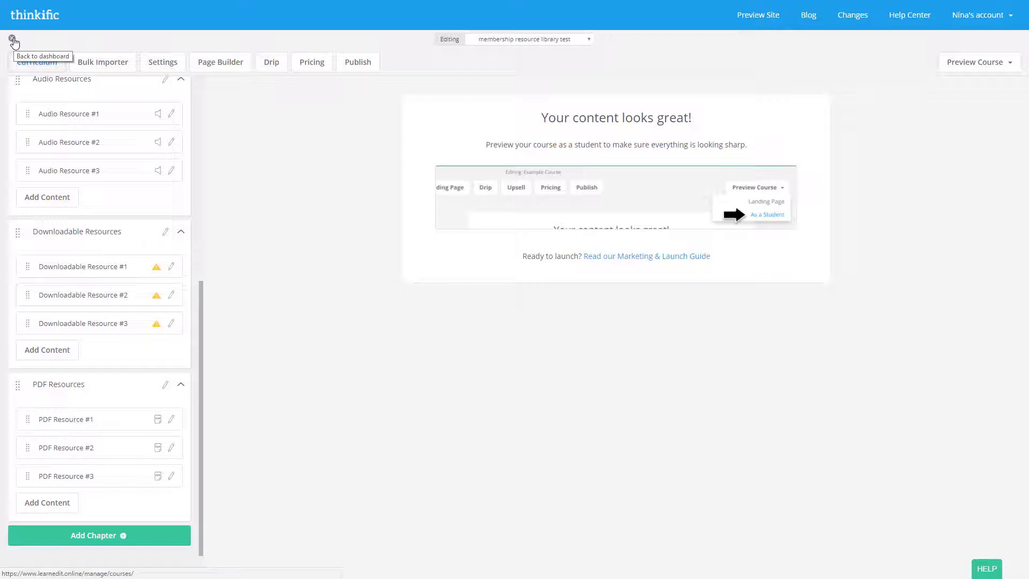
{"action": "mouse_move", "coordinate": [12, 53]}
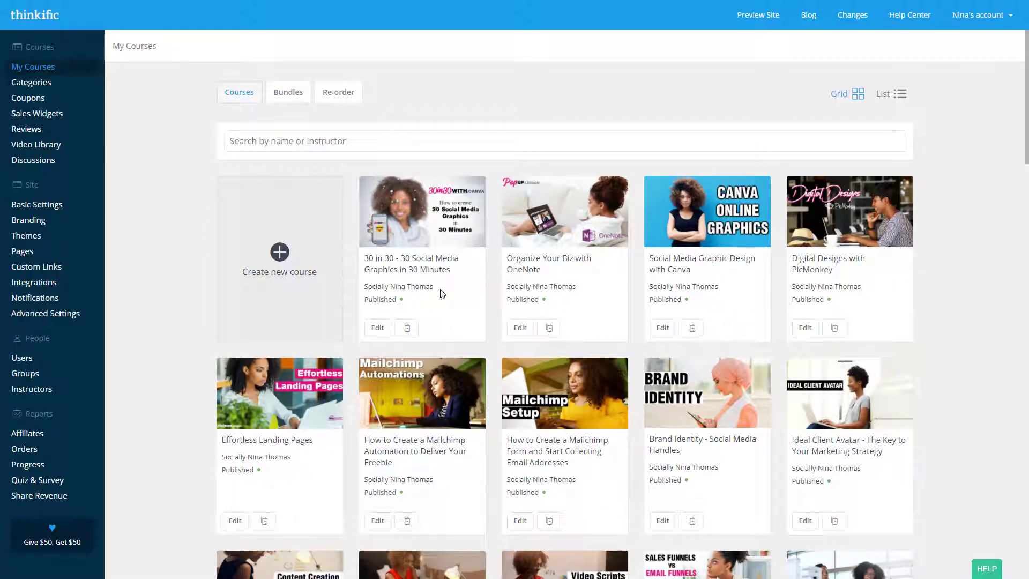
- Search the course list for 'blank' and open Blank Course for editing
{"action": "left_click", "coordinate": [393, 140]}
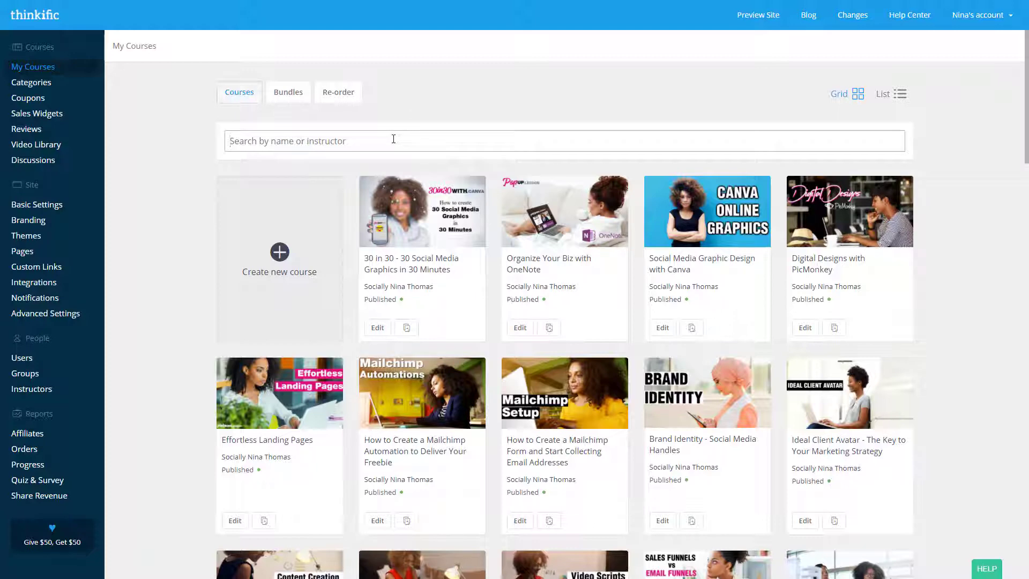
{"action": "type", "text": "blank"}
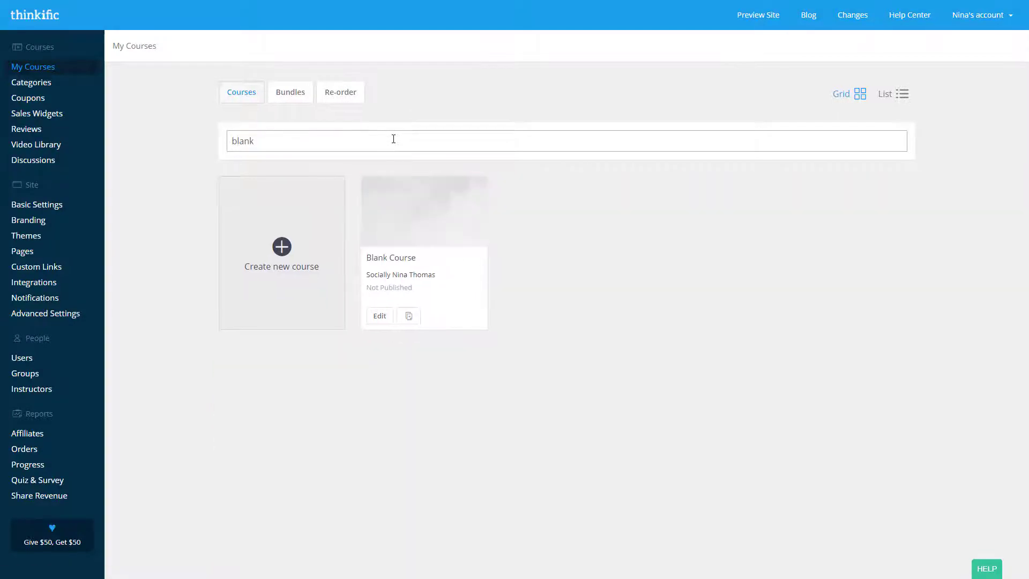
{"action": "left_click", "coordinate": [379, 315]}
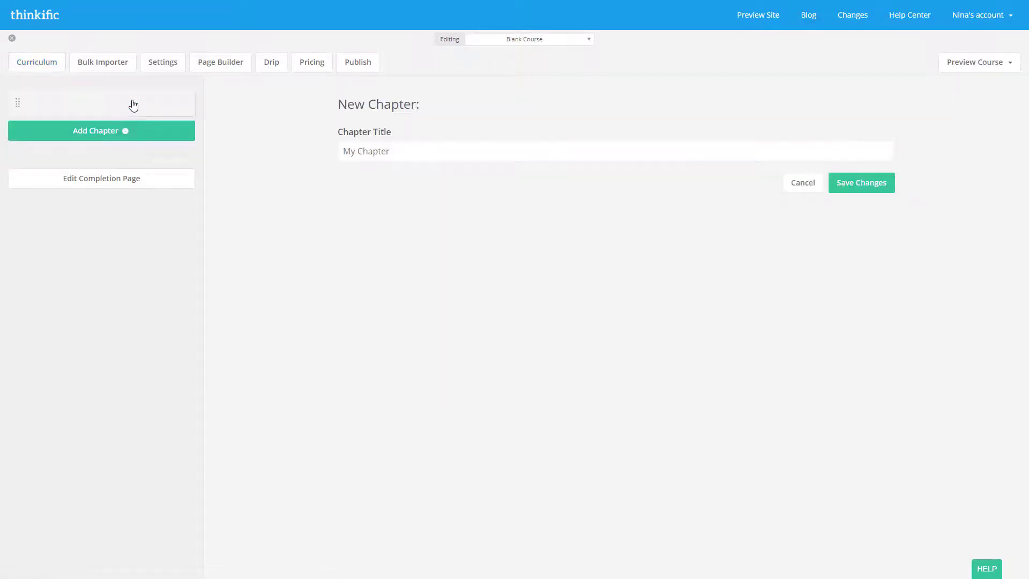
- Add a chapter titled 'Chapter' and save it
{"action": "left_click", "coordinate": [614, 151]}
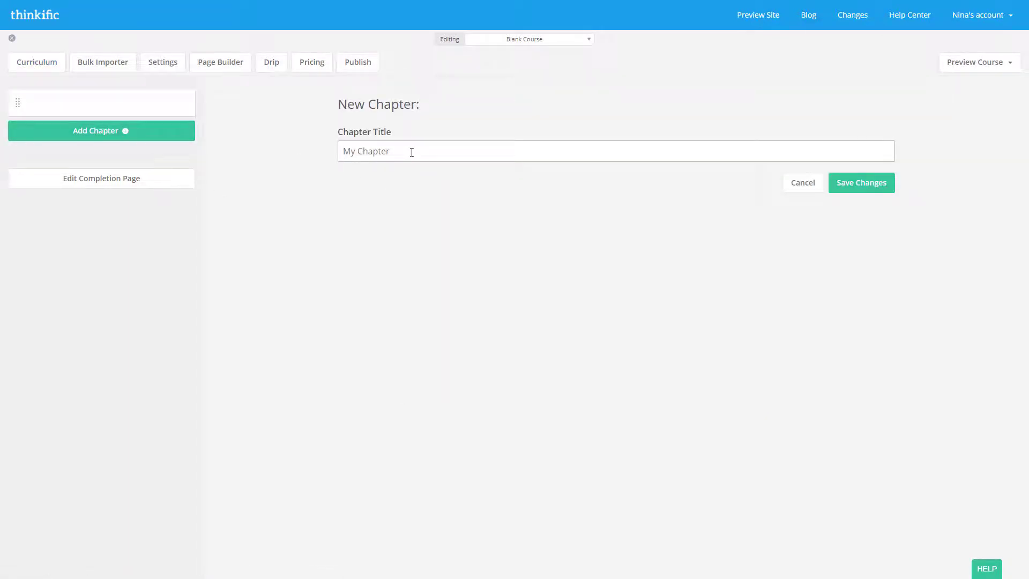
{"action": "type", "text": "Chapter"}
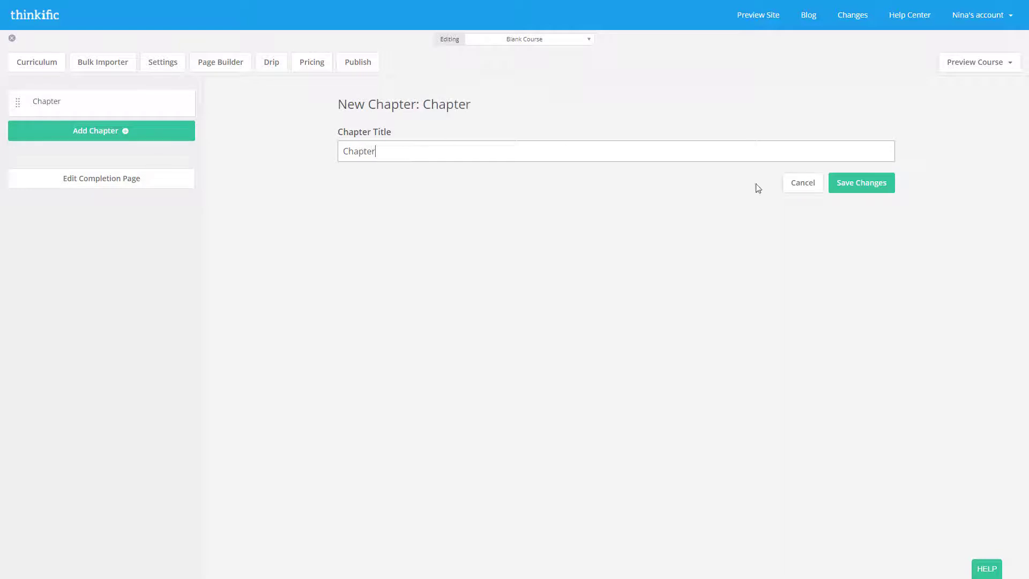
{"action": "left_click", "coordinate": [46, 100]}
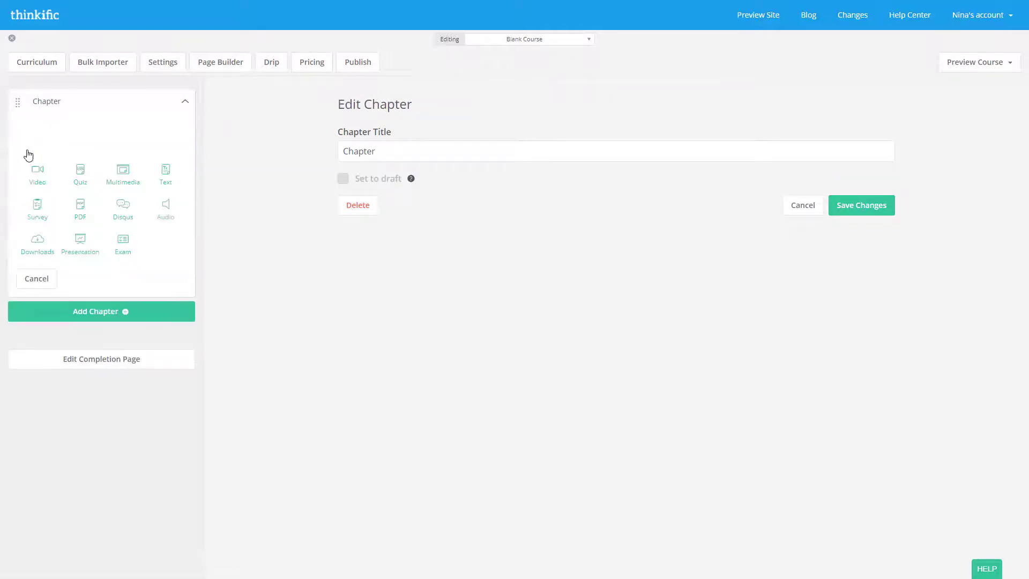
{"action": "mouse_move", "coordinate": [122, 243]}
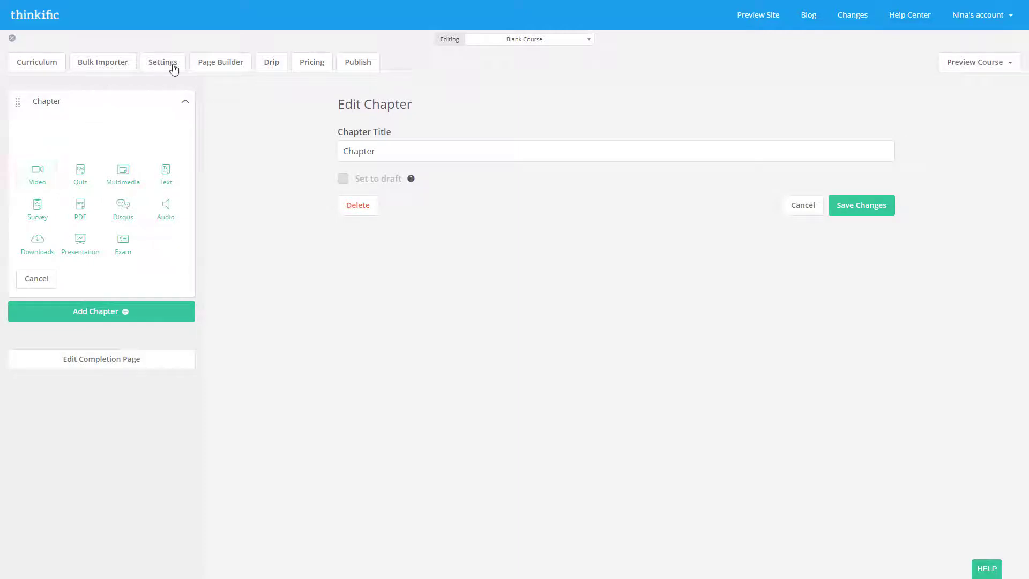
- View Blank Course in the Page Builder, scrolling from banner to countdown section
{"action": "left_click", "coordinate": [219, 62]}
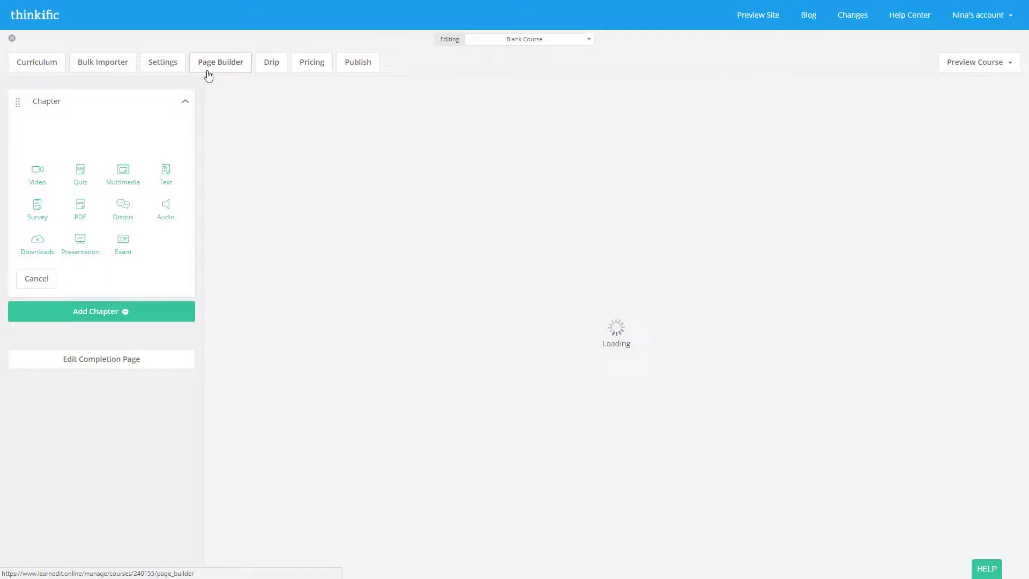
{"action": "left_click", "coordinate": [220, 62]}
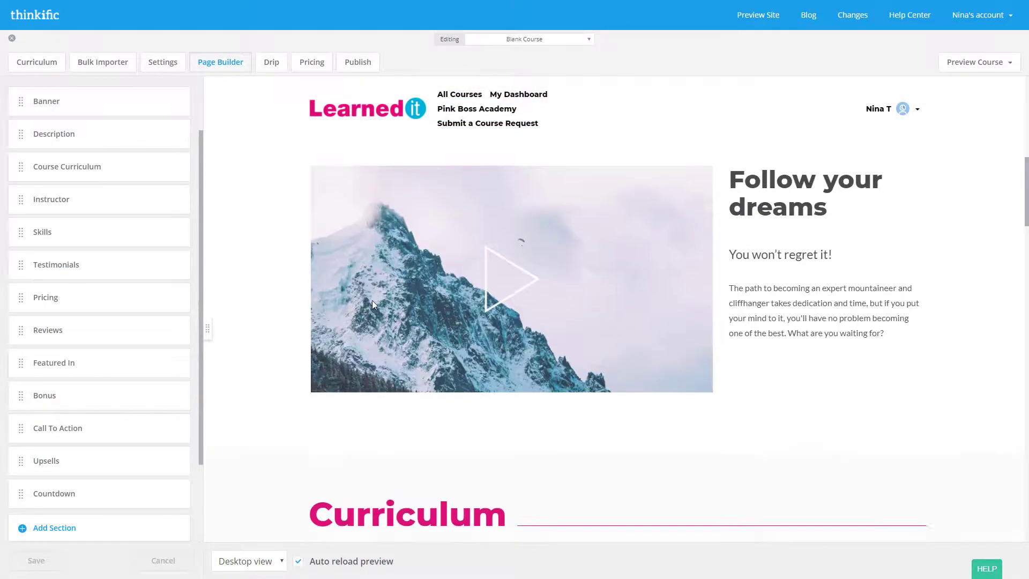
{"action": "scroll", "scroll_direction": "down", "scroll_amount": 3}
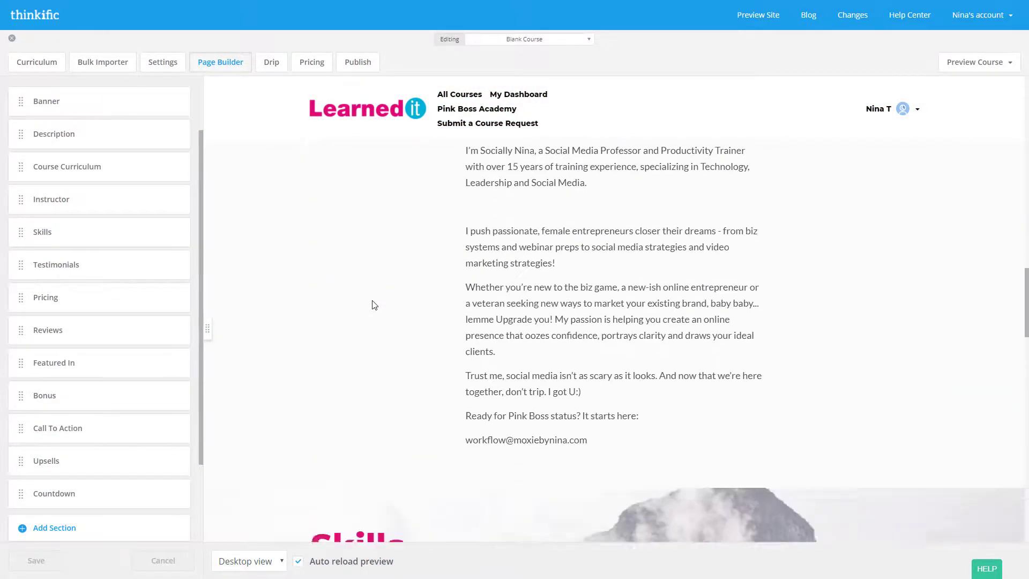
{"action": "scroll", "scroll_direction": "down", "scroll_amount": 3}
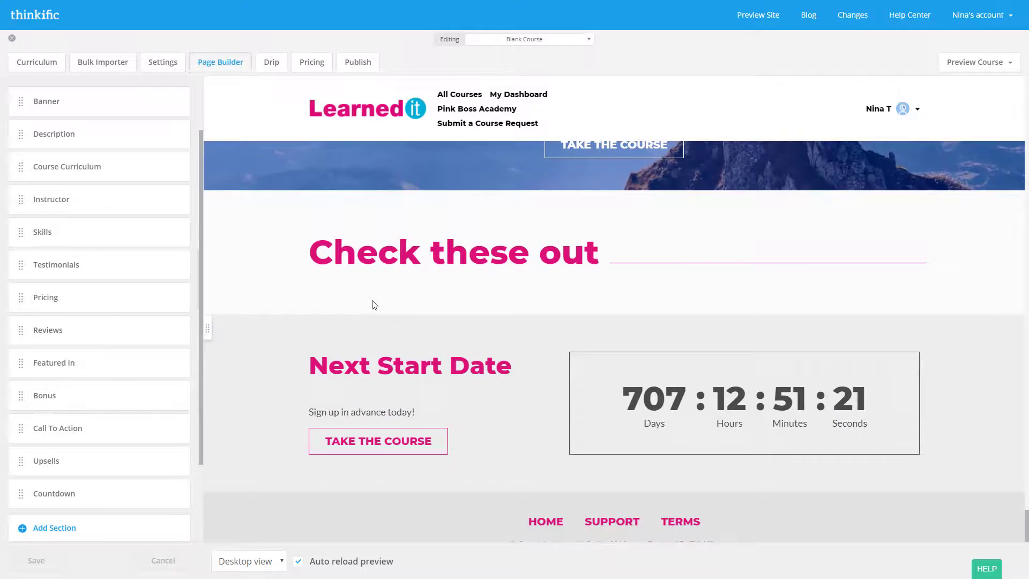
{"action": "mouse_move", "coordinate": [336, 309]}
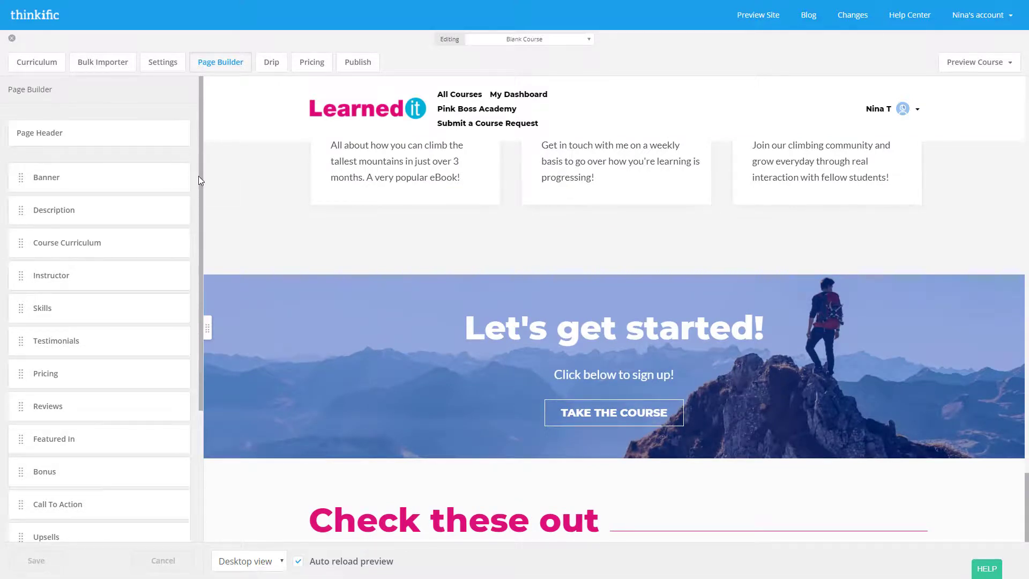
{"action": "mouse_move", "coordinate": [248, 126]}
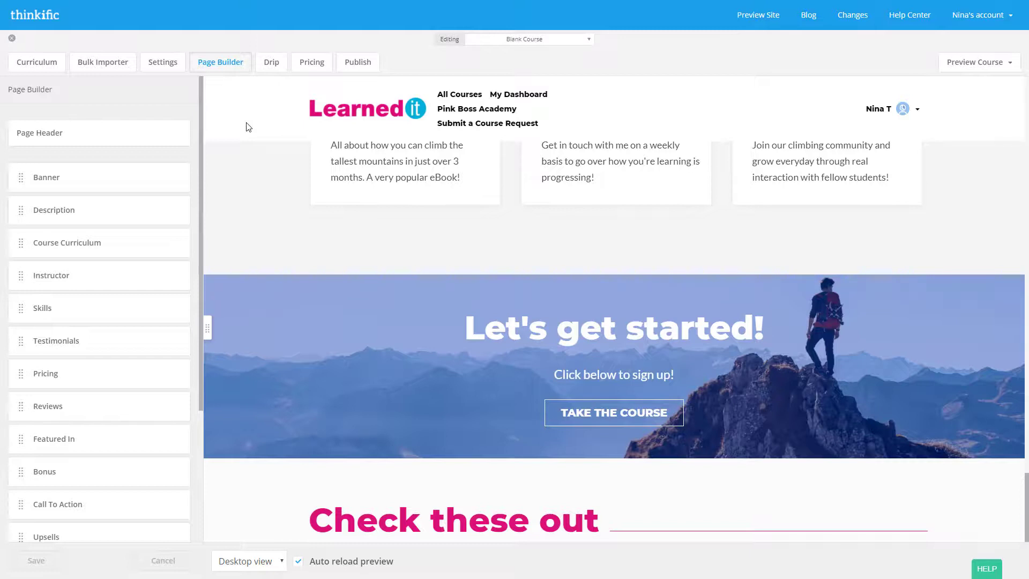
{"action": "mouse_move", "coordinate": [89, 5]}
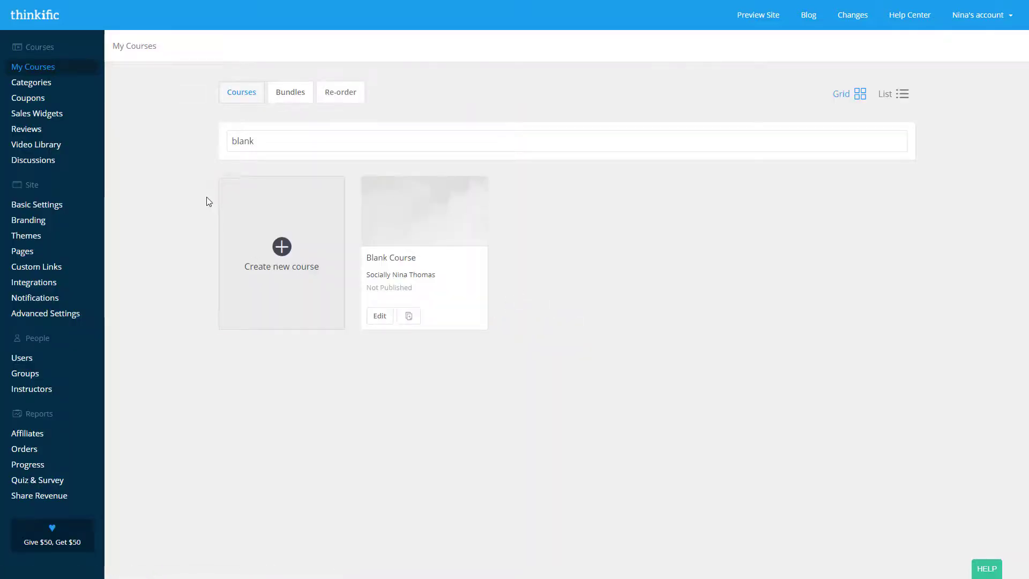
{"action": "mouse_move", "coordinate": [31, 82]}
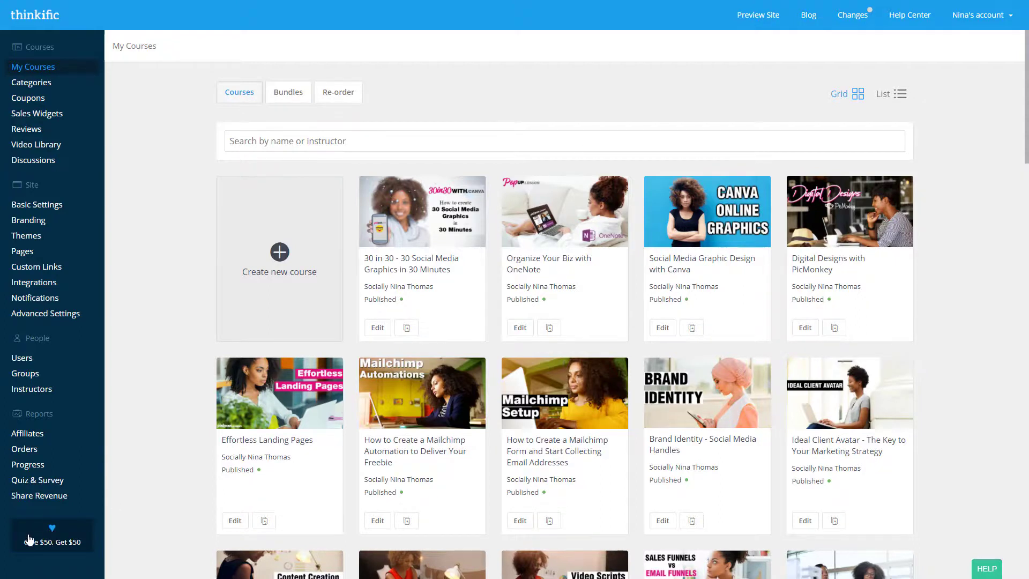
{"action": "mouse_move", "coordinate": [29, 551]}
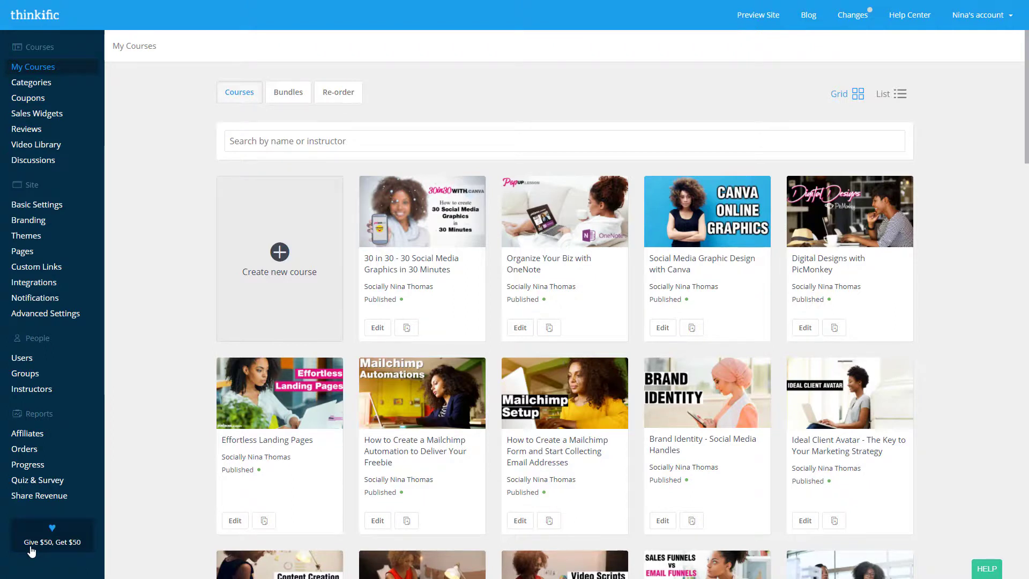
{"action": "mouse_move", "coordinate": [154, 549]}
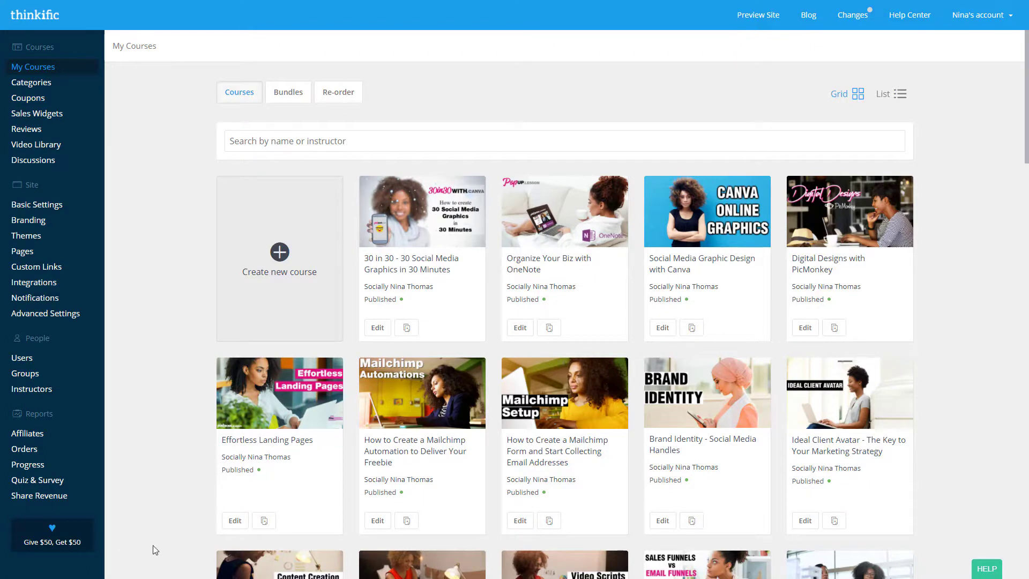
{"action": "mouse_move", "coordinate": [343, 505]}
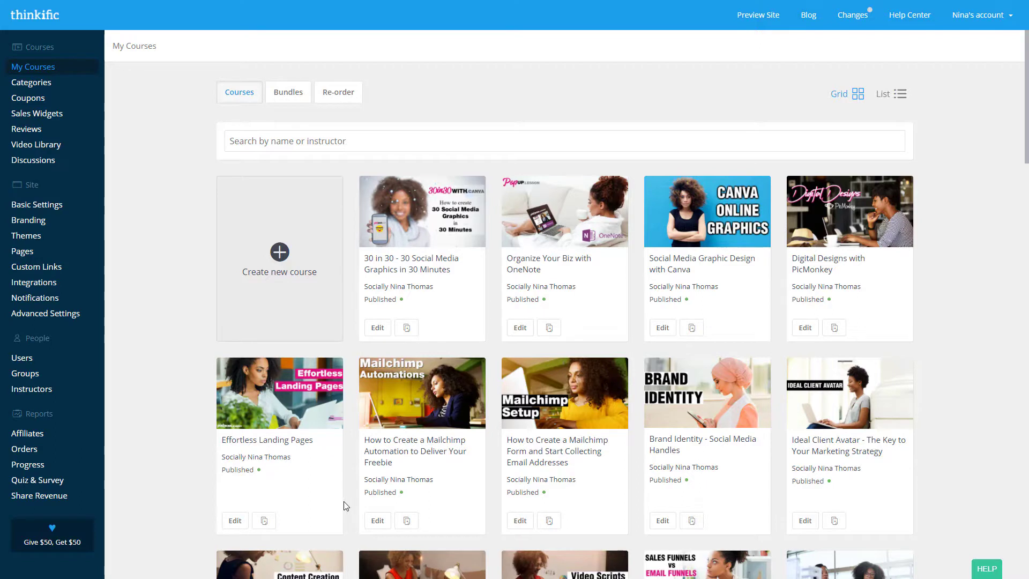